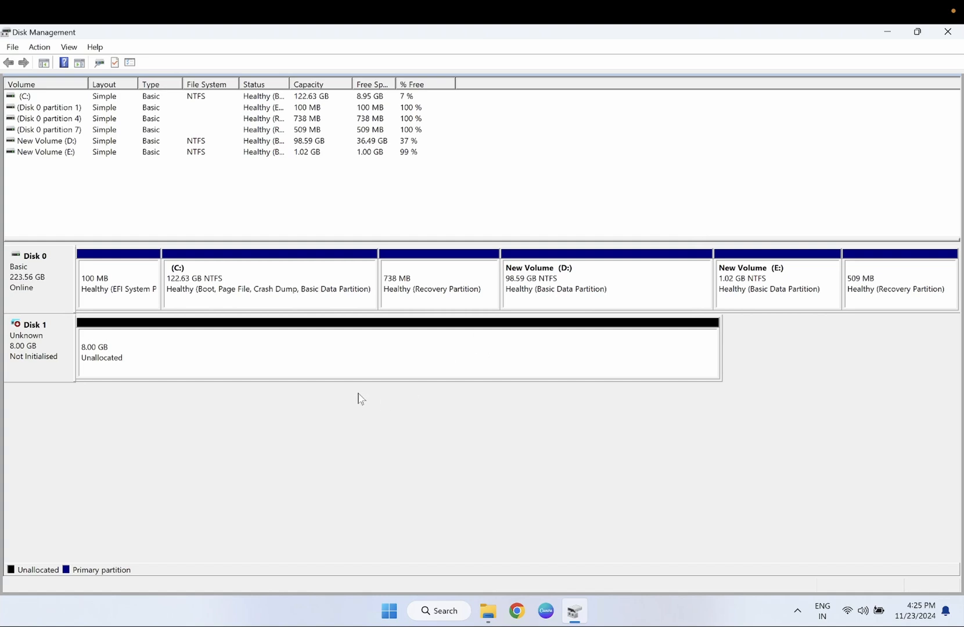
pyautogui.moveTo(43, 342)
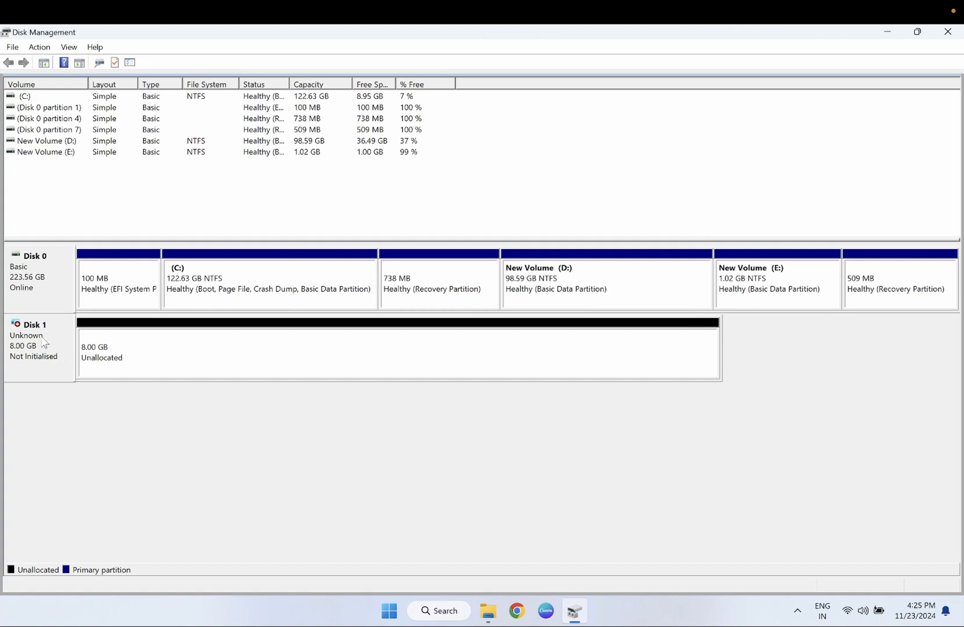
pyautogui.moveTo(4, 363)
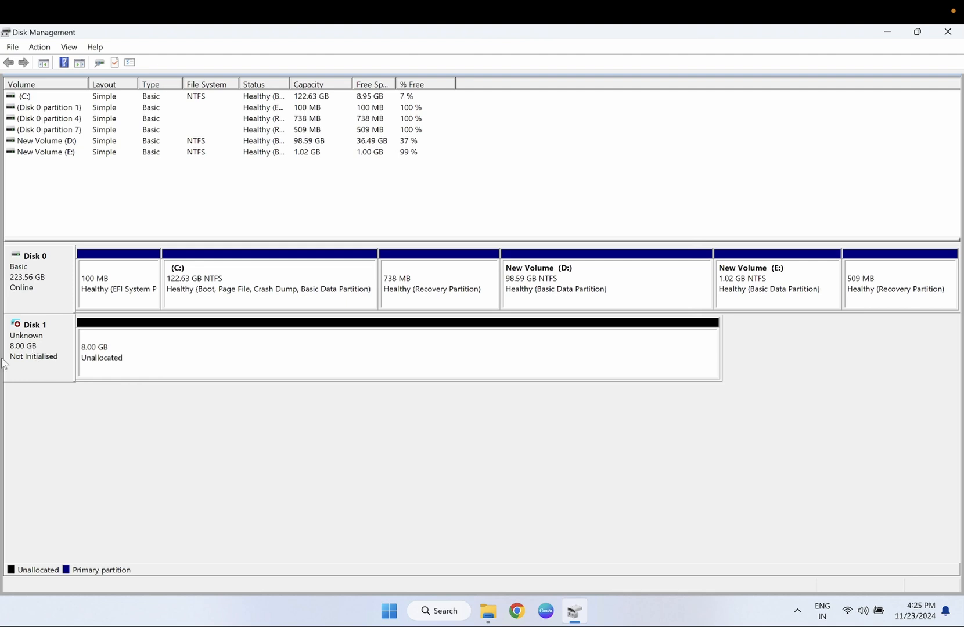
pyautogui.moveTo(154, 367)
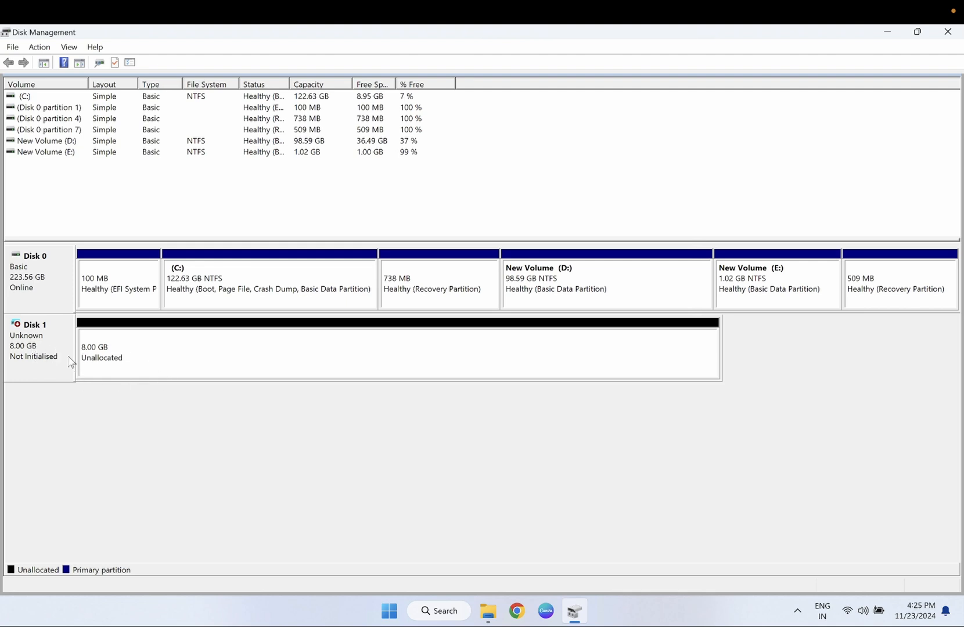
pyautogui.moveTo(40, 356)
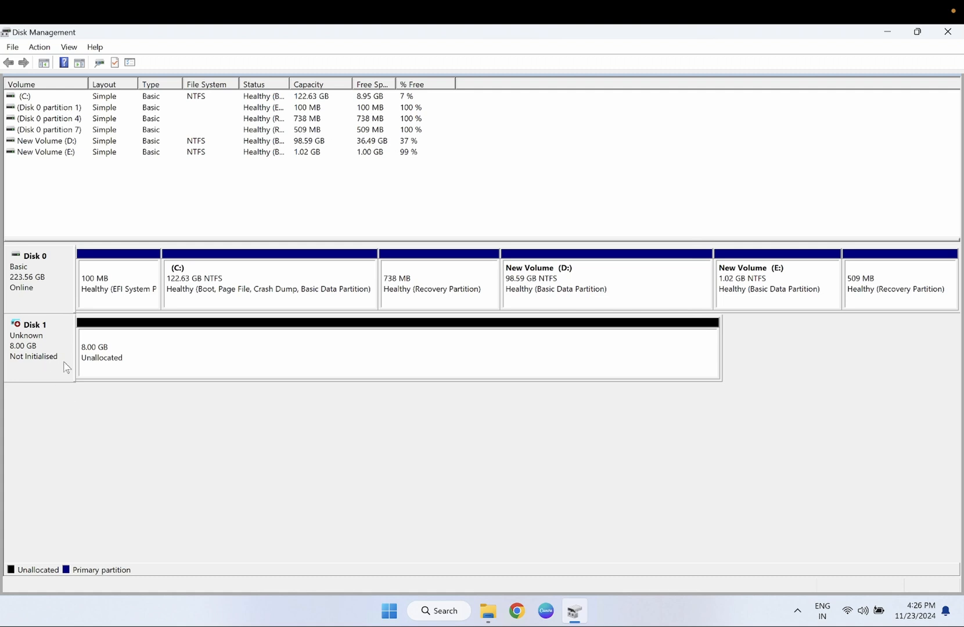
# Initialise the uninitialised Disk 1 using the GPT (GUID Partition Table) partition style.
pyautogui.click(397, 353)
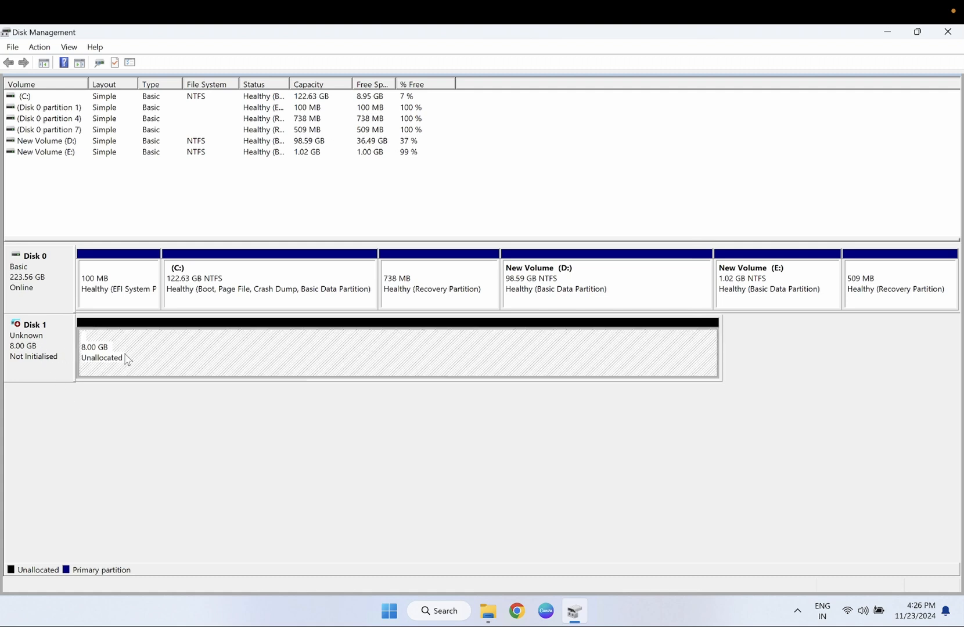
pyautogui.moveTo(134, 359)
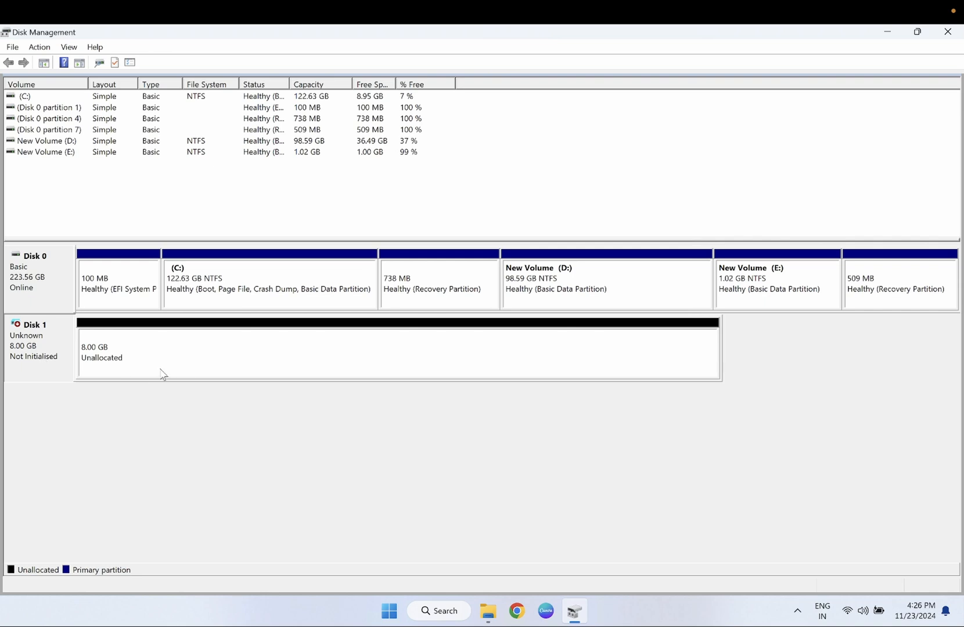
pyautogui.moveTo(234, 353)
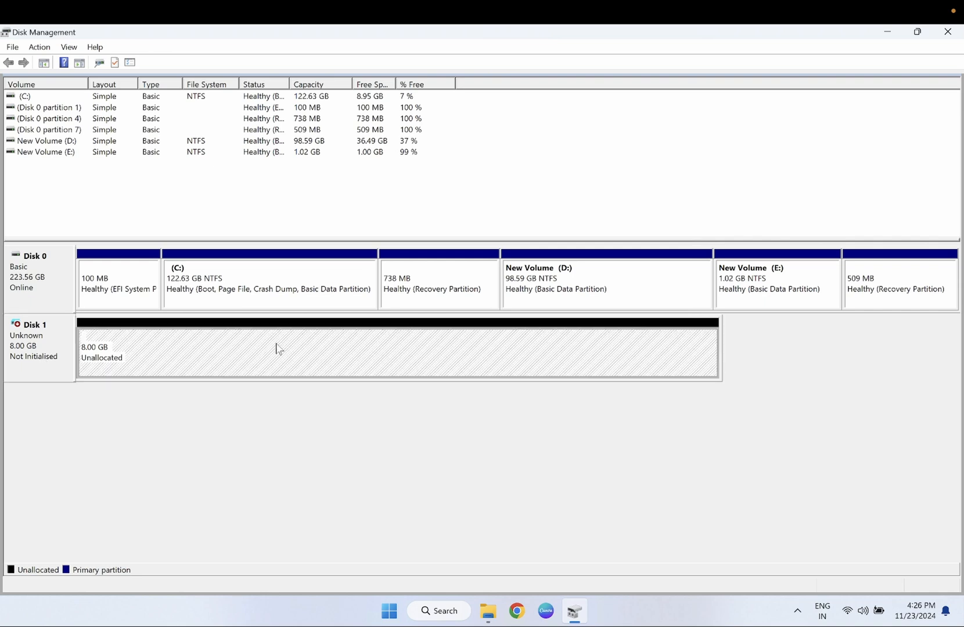
pyautogui.moveTo(284, 351)
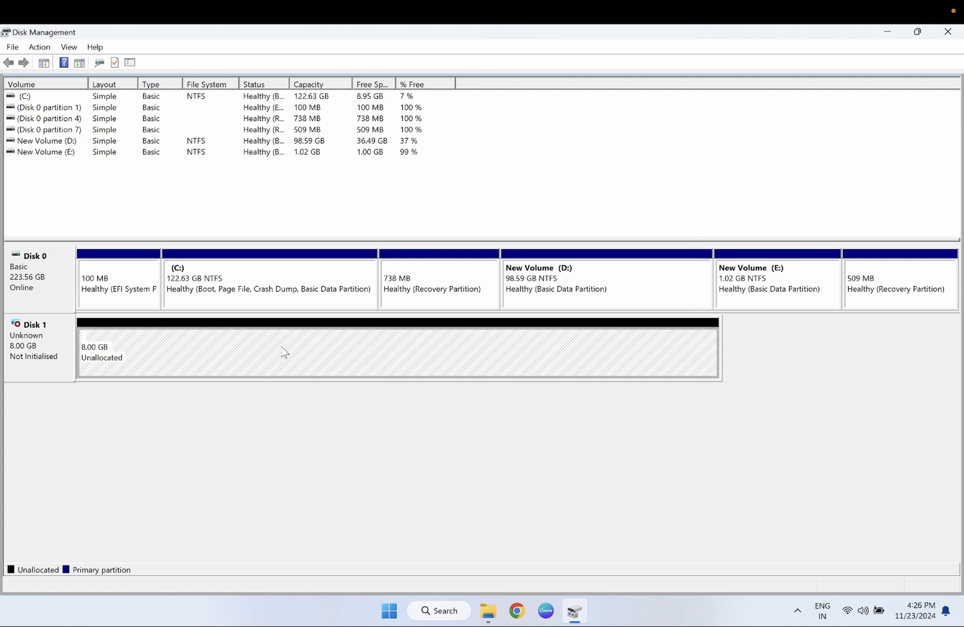
pyautogui.moveTo(182, 362)
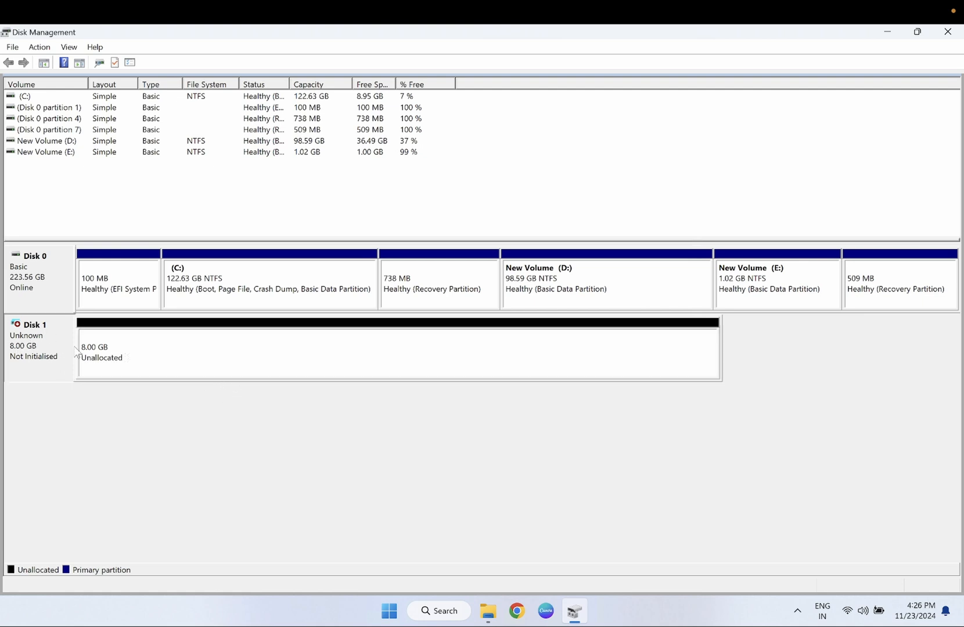
pyautogui.moveTo(159, 347)
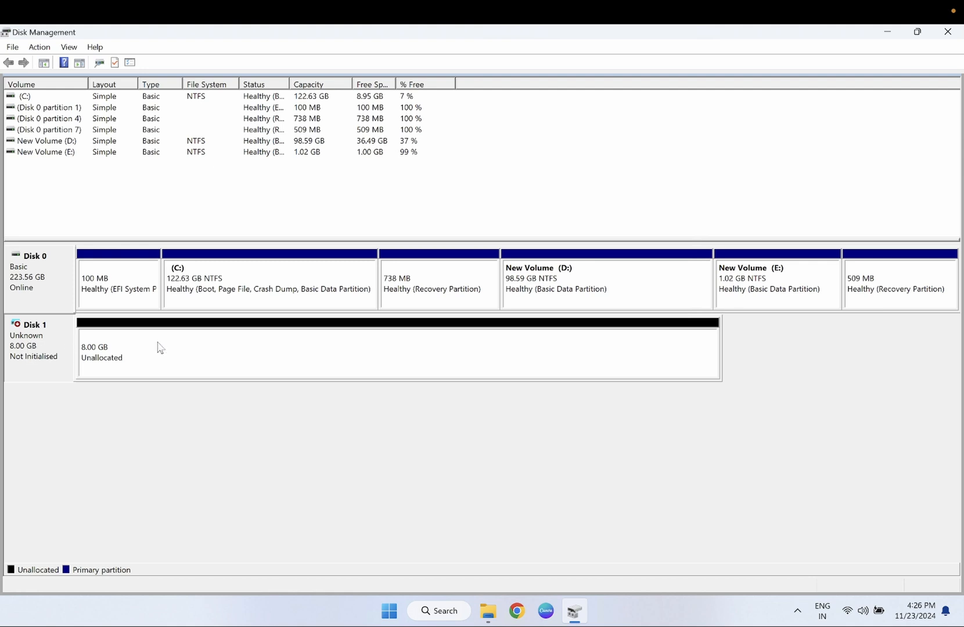
pyautogui.moveTo(36, 349)
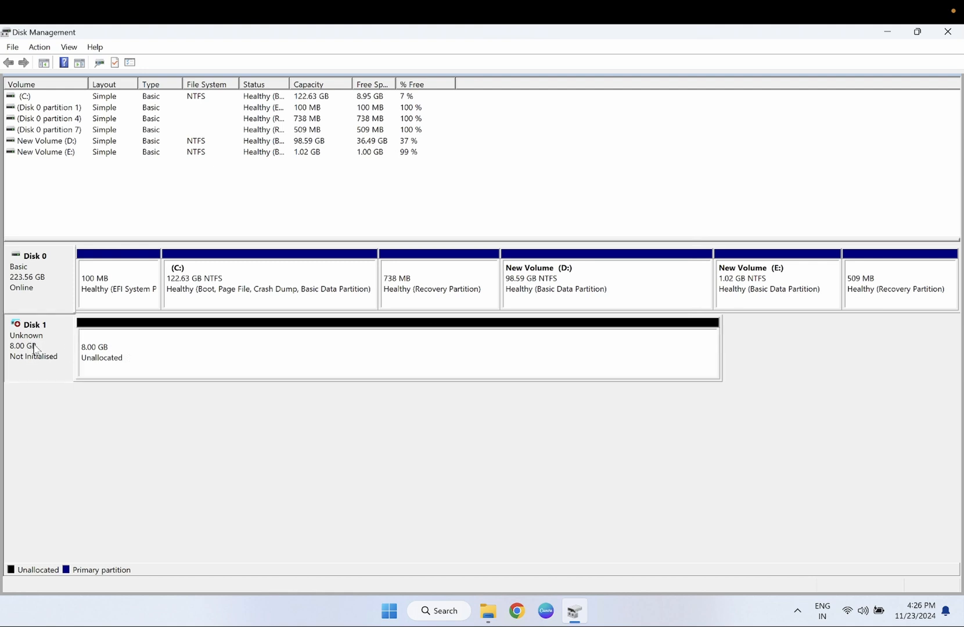
pyautogui.rightClick(33, 345)
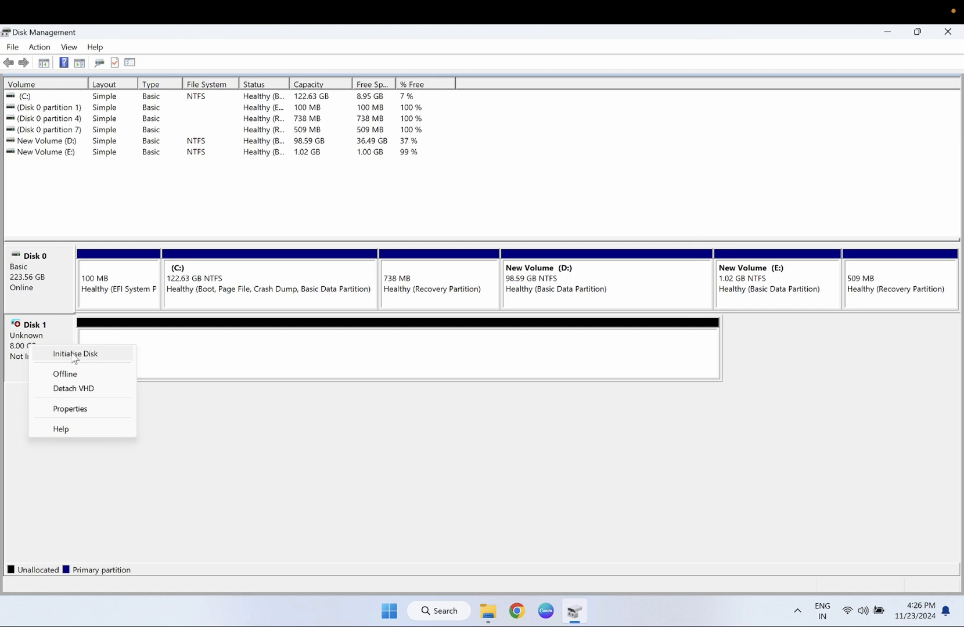
pyautogui.click(75, 354)
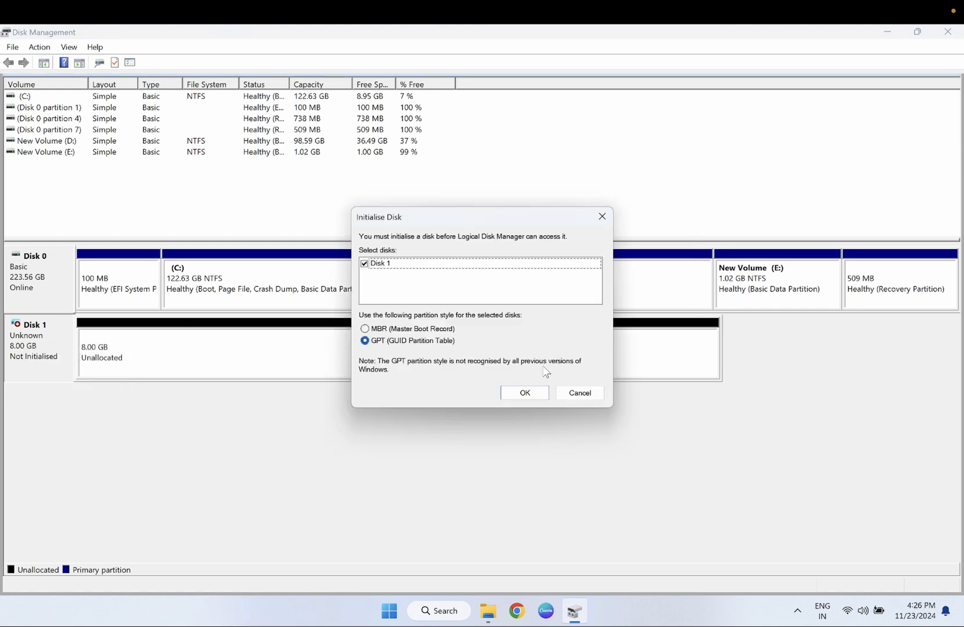
pyautogui.click(523, 393)
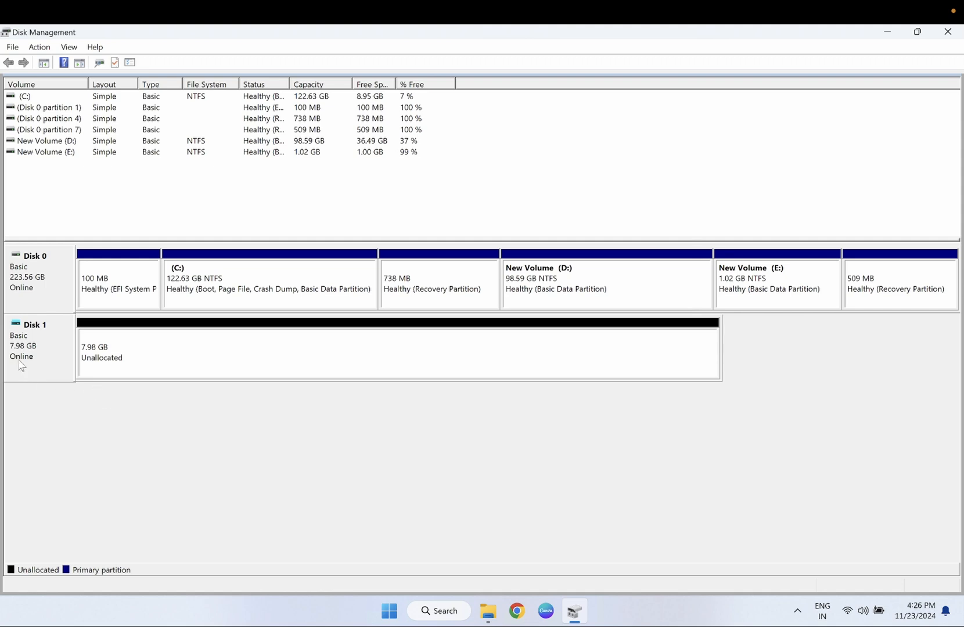
pyautogui.moveTo(59, 365)
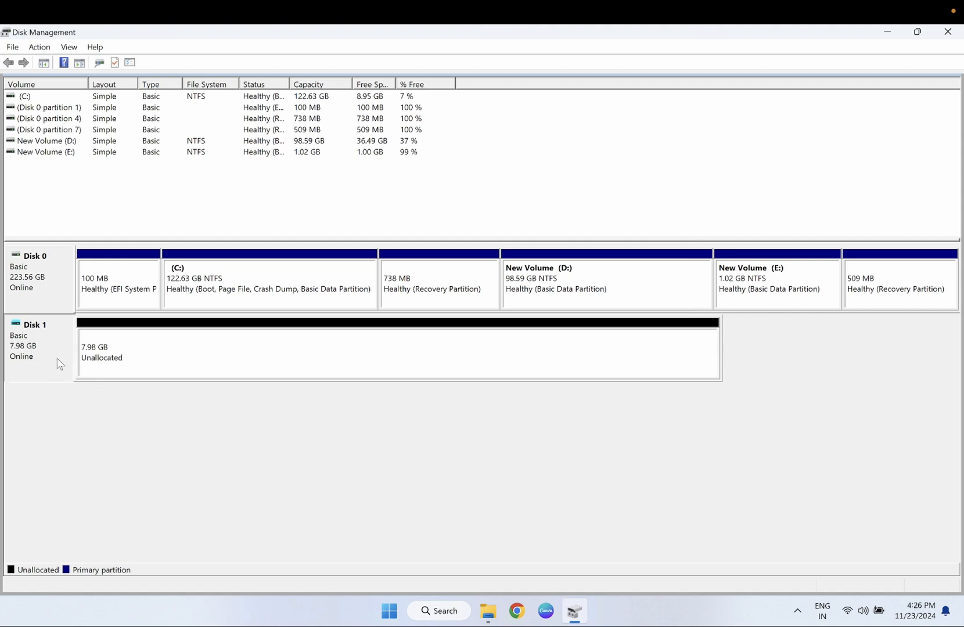
pyautogui.moveTo(152, 364)
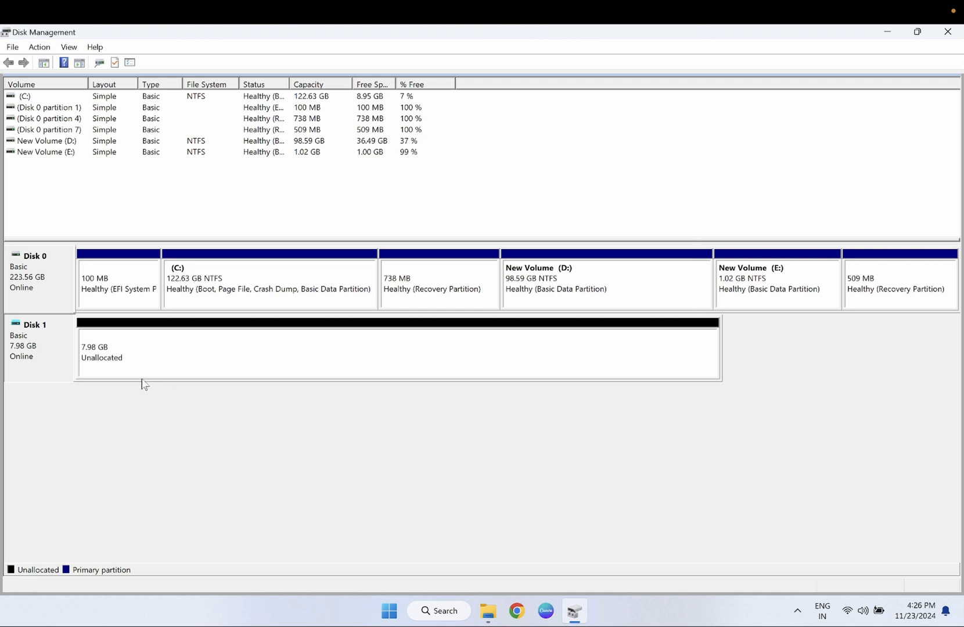
pyautogui.moveTo(40, 360)
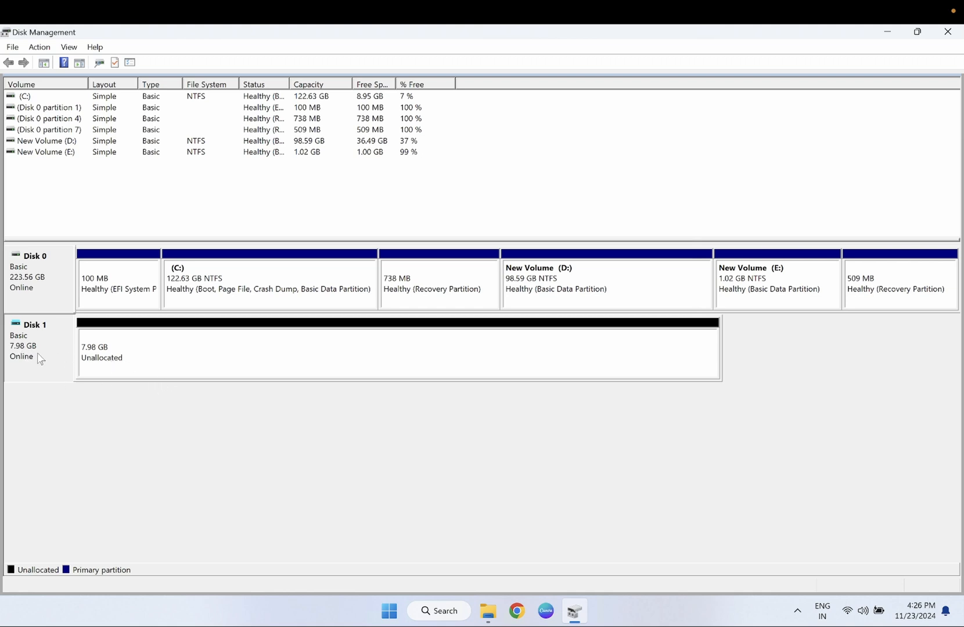
pyautogui.moveTo(46, 362)
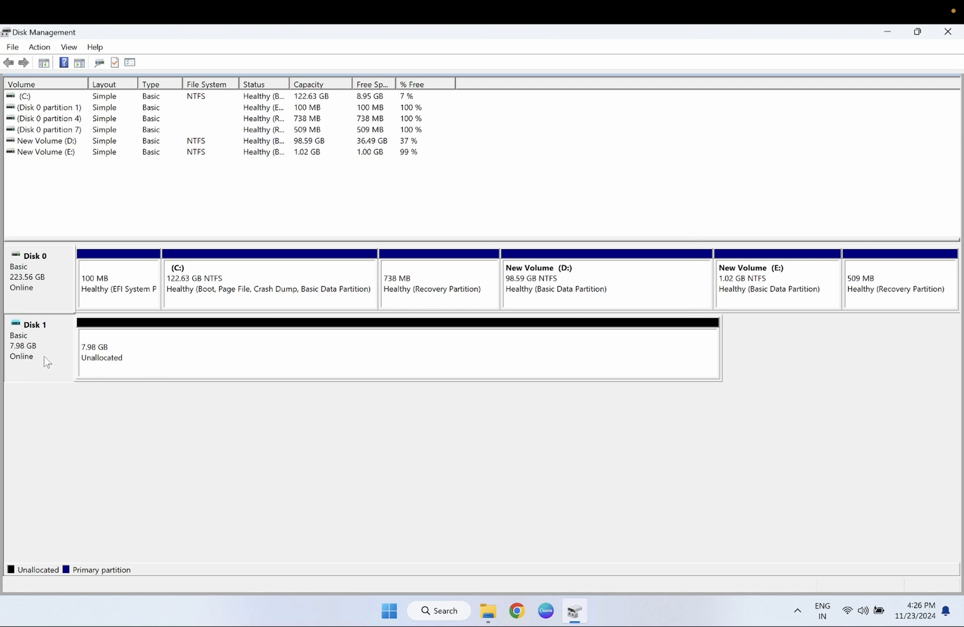
pyautogui.moveTo(197, 481)
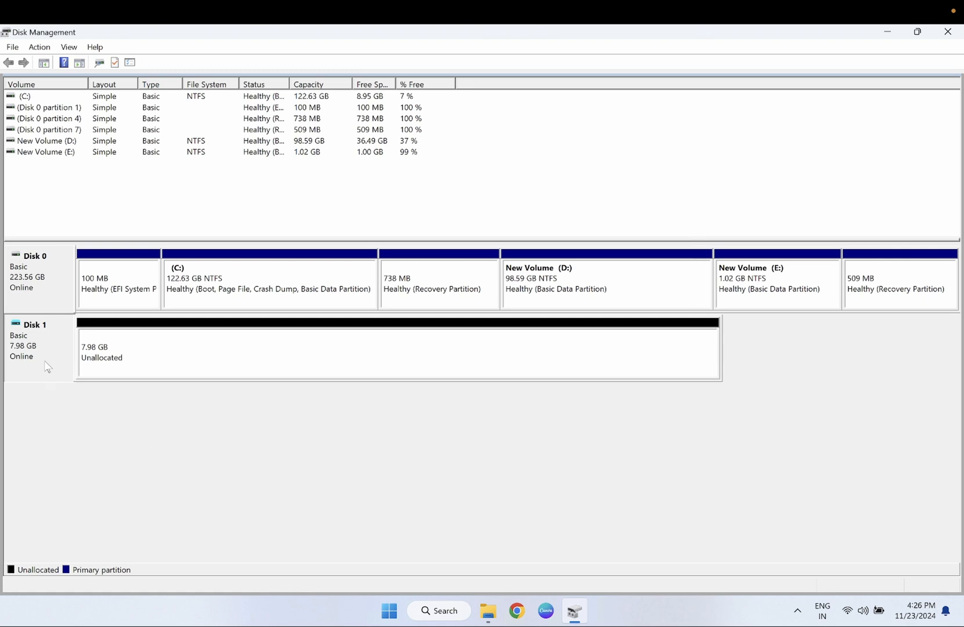
pyautogui.moveTo(194, 372)
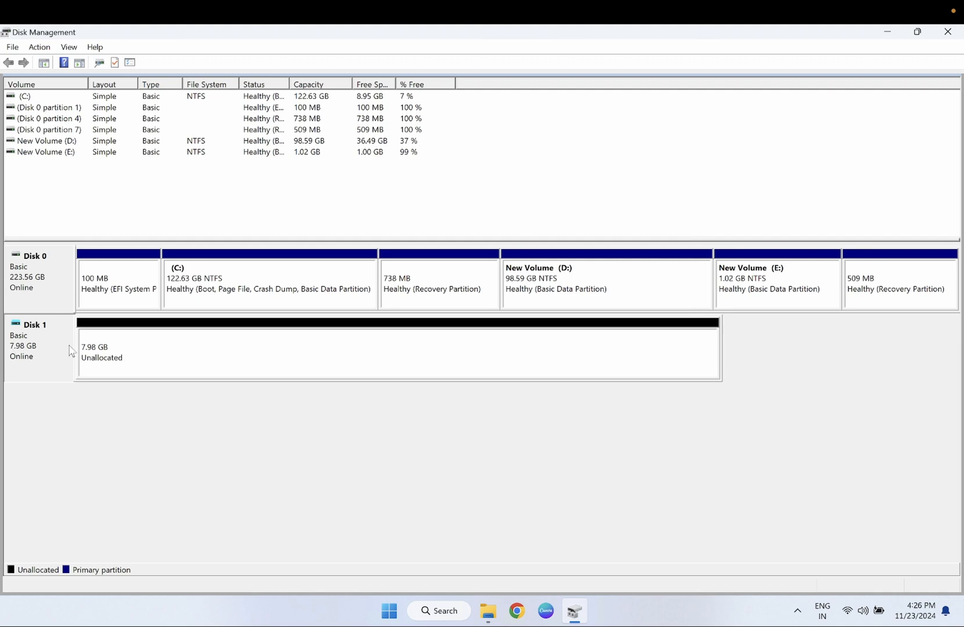
# Start a New Simple Volume on Disk 1's free space, keeping drive letter F.
pyautogui.click(393, 351)
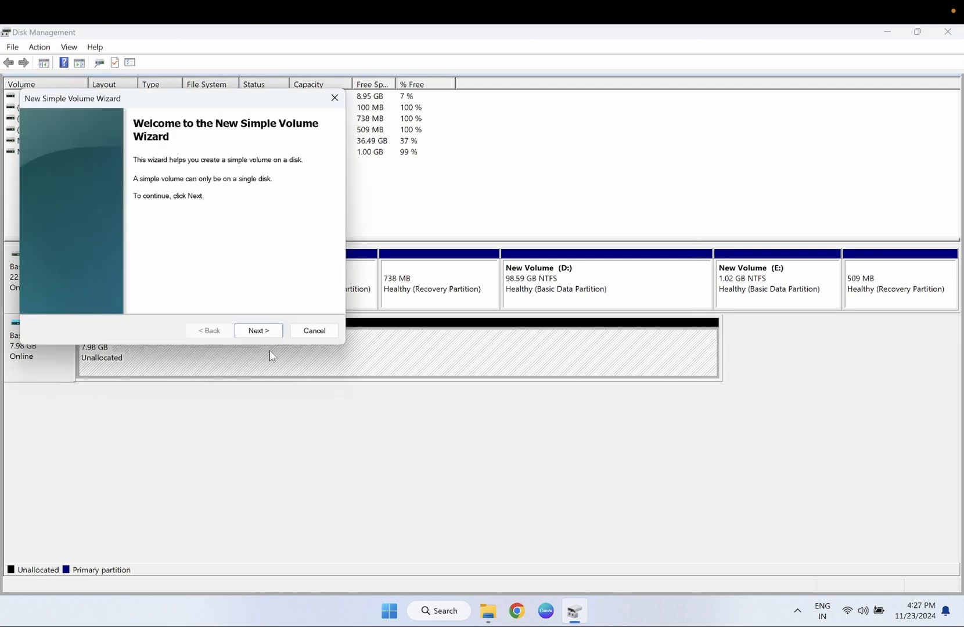
pyautogui.click(258, 330)
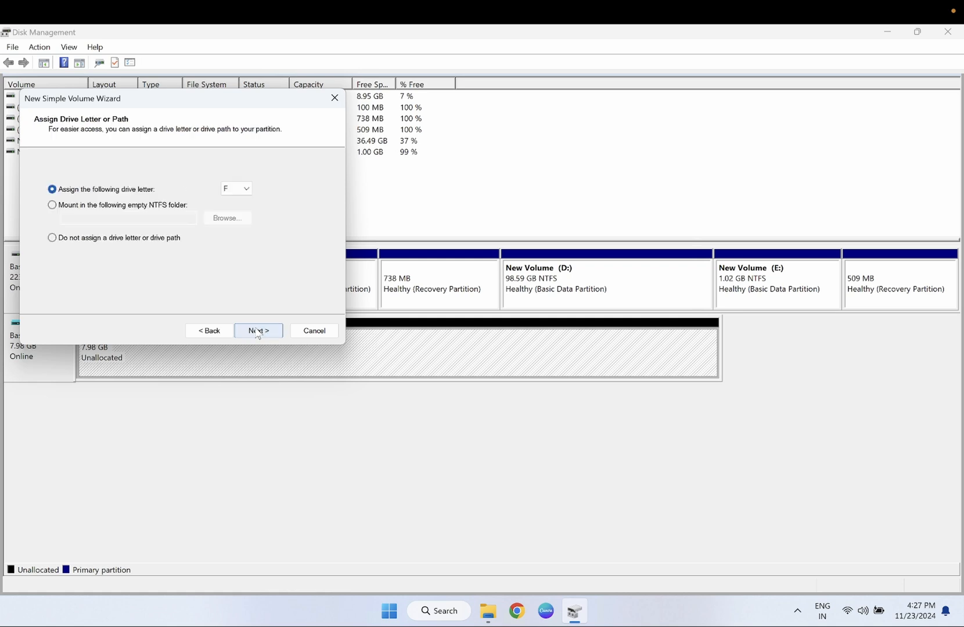
pyautogui.click(258, 331)
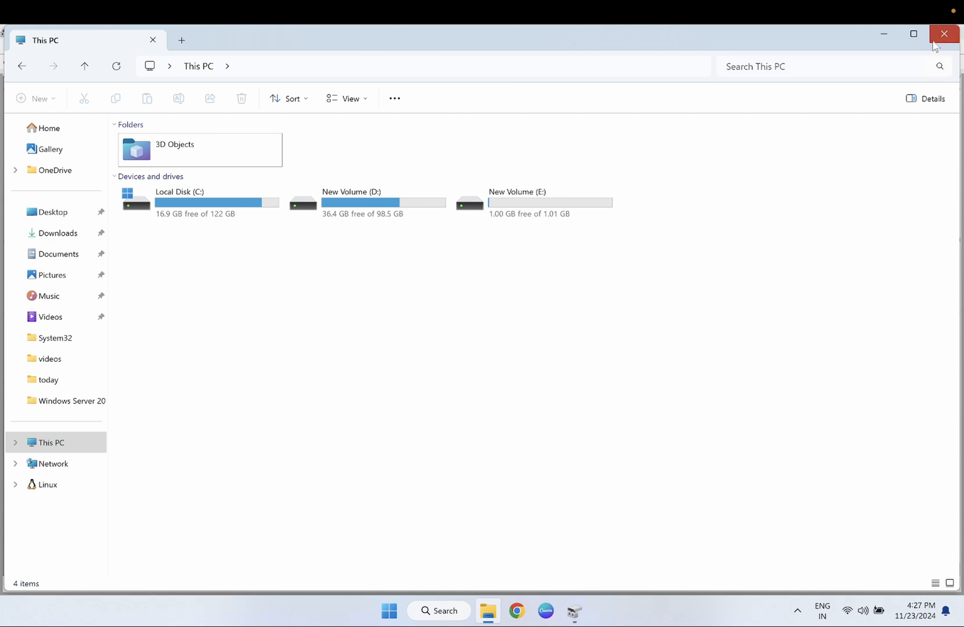
# Search for cmd and launch Command Prompt as administrator.
pyautogui.click(438, 610)
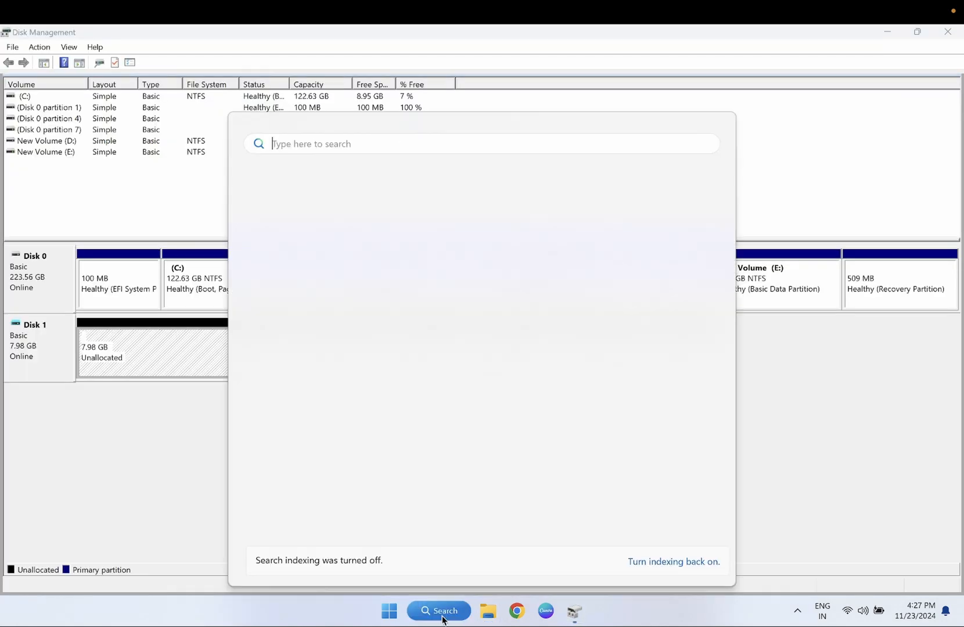
pyautogui.write('cmd')
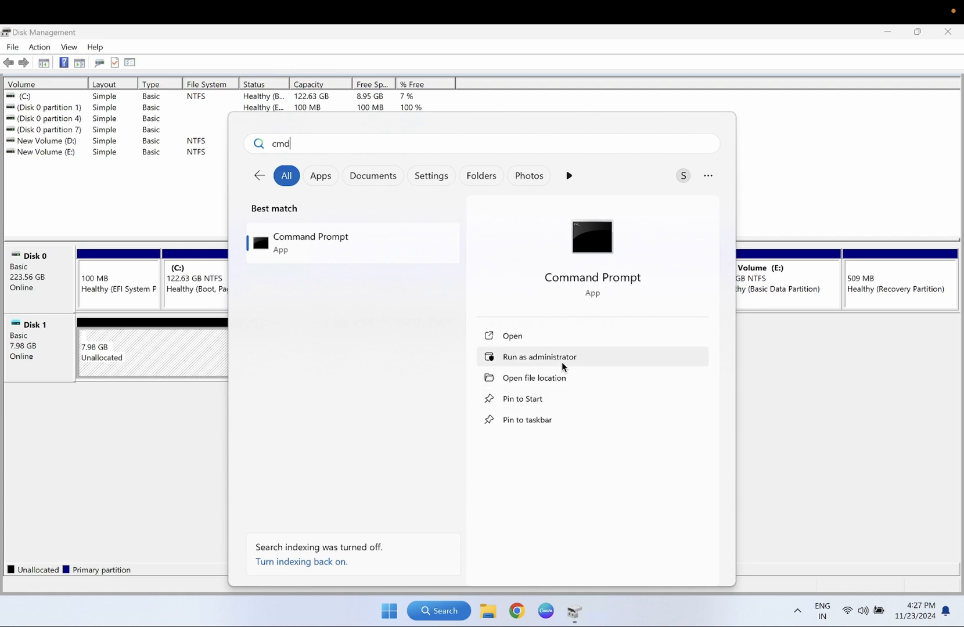
pyautogui.click(538, 357)
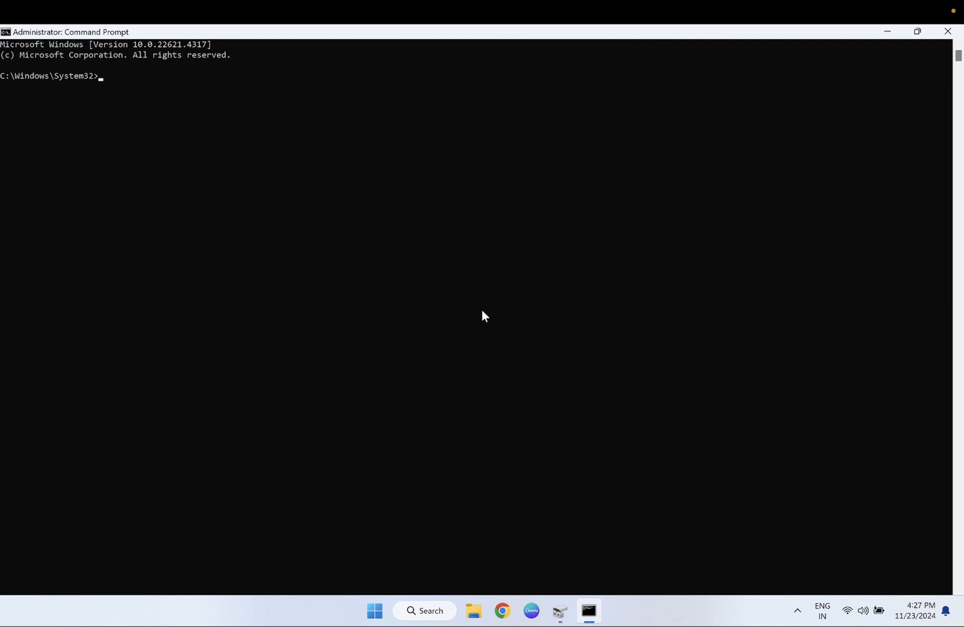
# Start DiskPart, list the disks, and select disk 1.
pyautogui.write('diskpart')
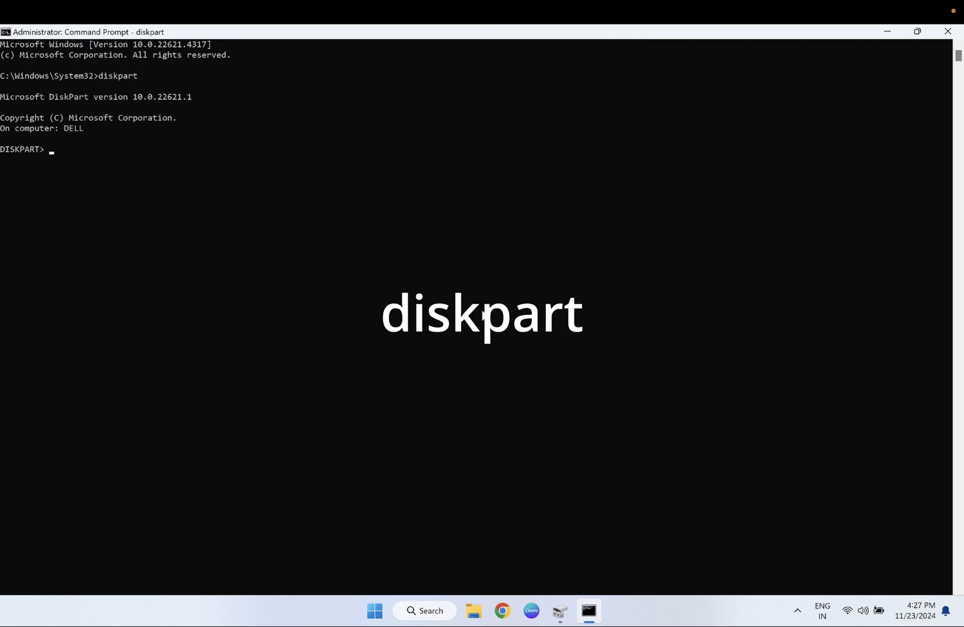
pyautogui.write('list disk')
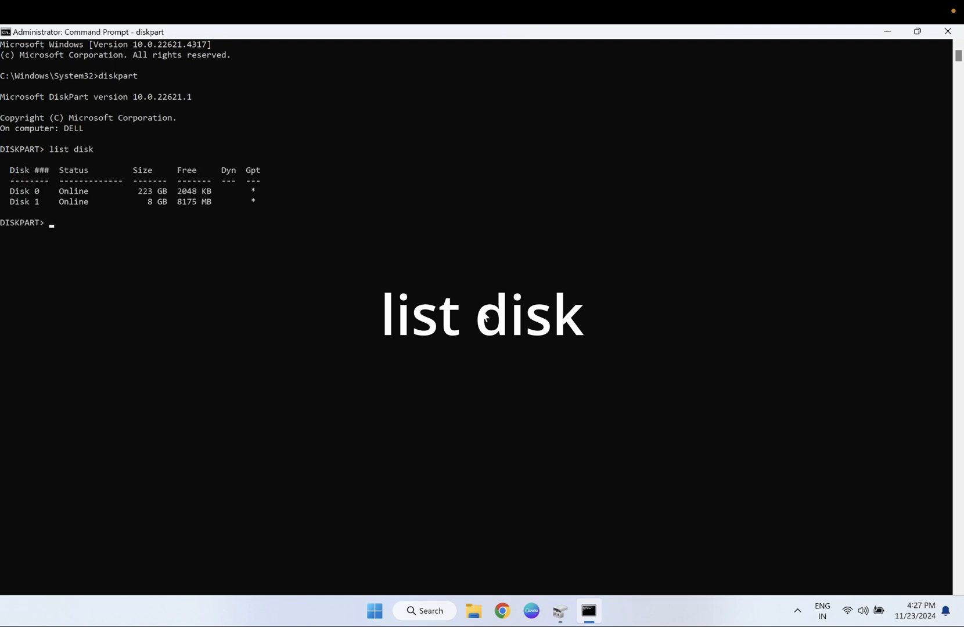
pyautogui.moveTo(75, 246)
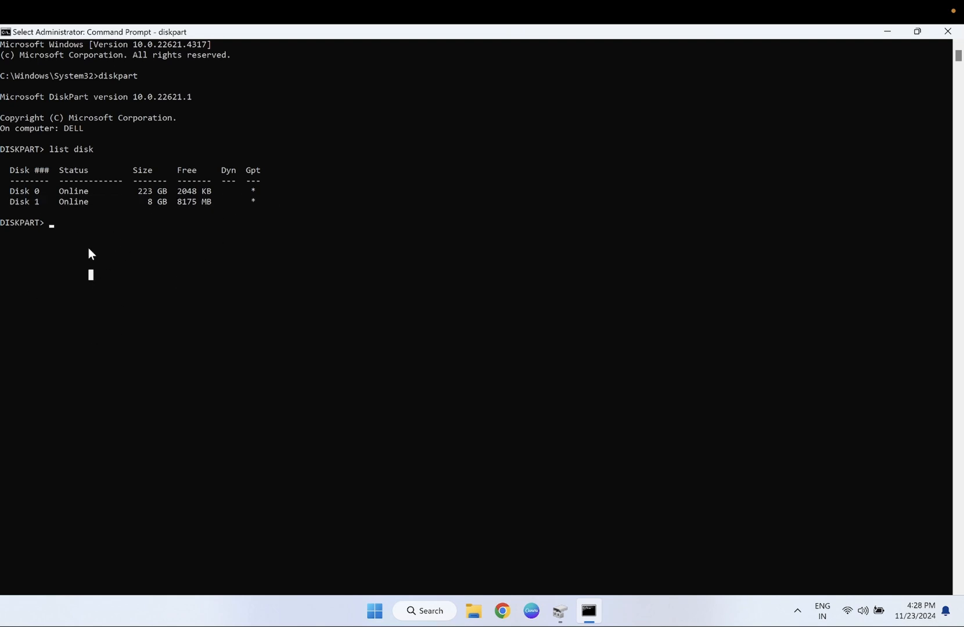
pyautogui.write('sel')
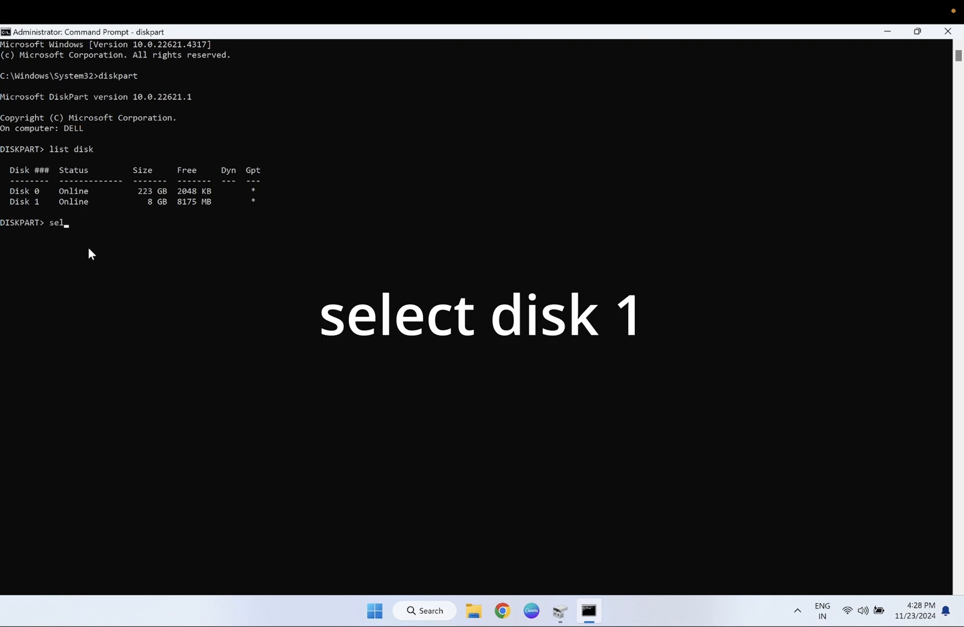
pyautogui.write('ect disk 1')
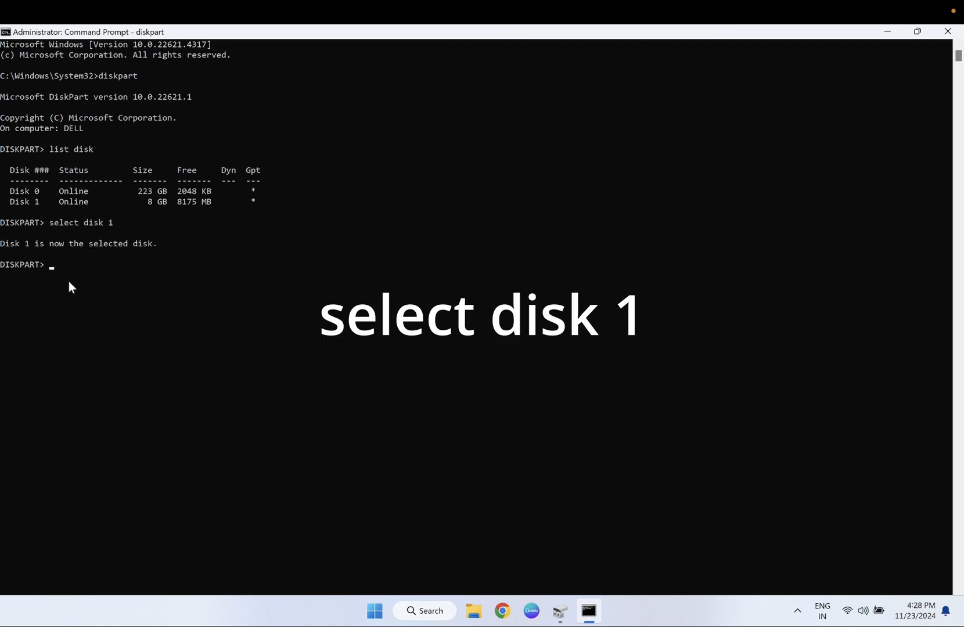
# Clean Disk 1 and confirm Disk Management shows it as 8.00 GB unallocated.
pyautogui.write('cl')
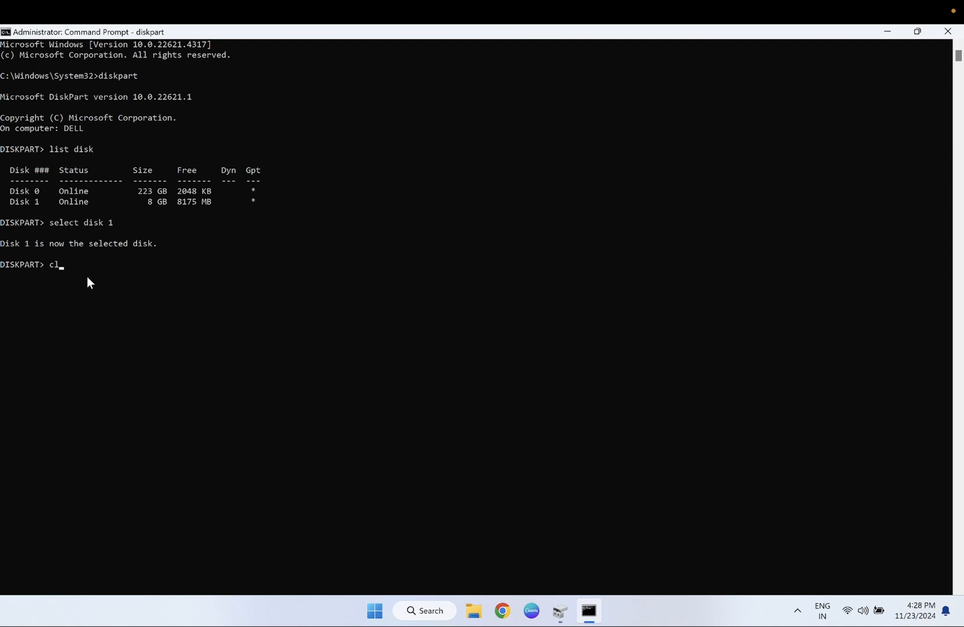
pyautogui.write('ean')
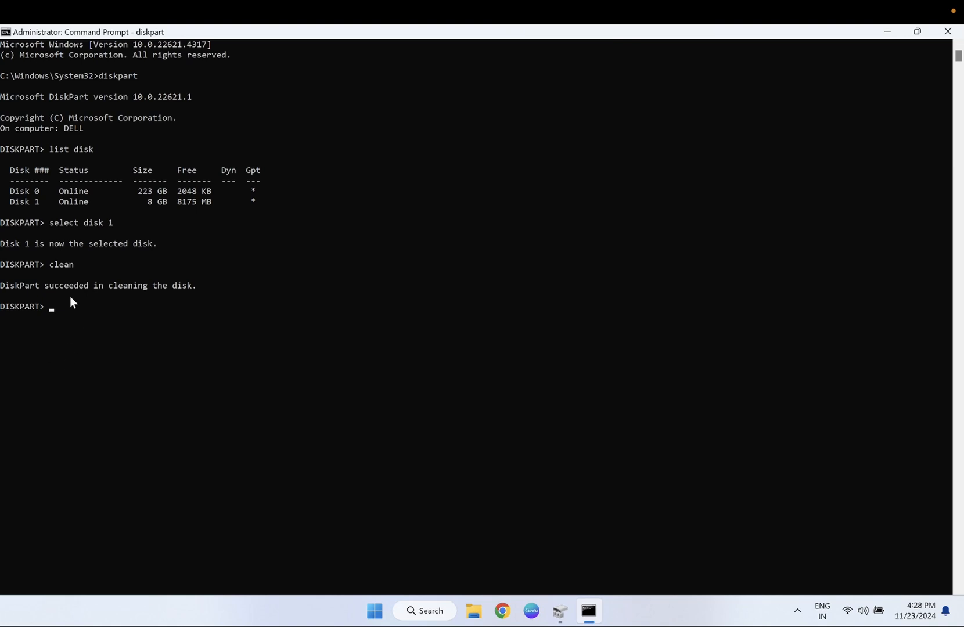
pyautogui.moveTo(87, 292)
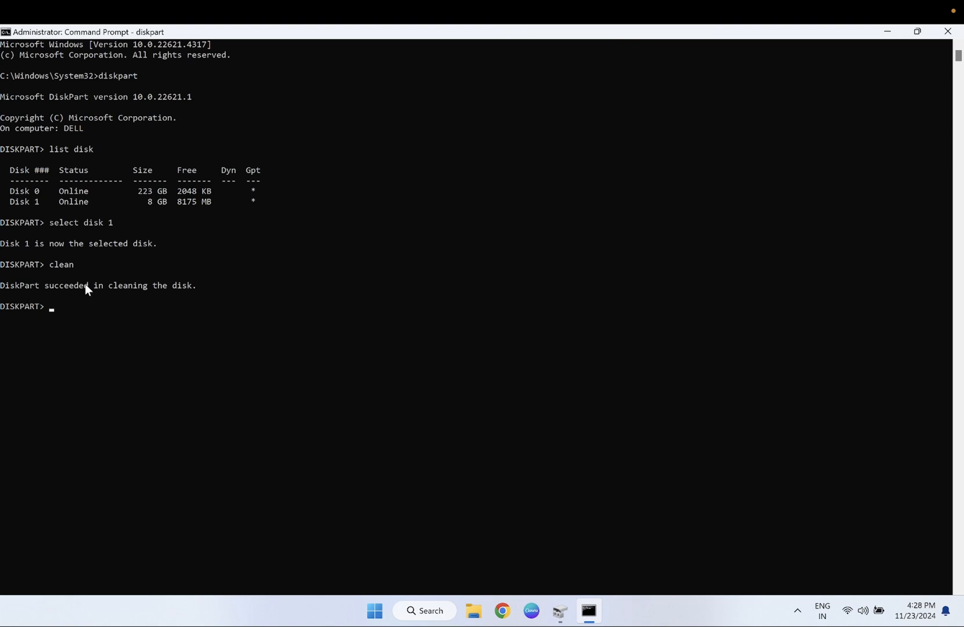
pyautogui.moveTo(165, 297)
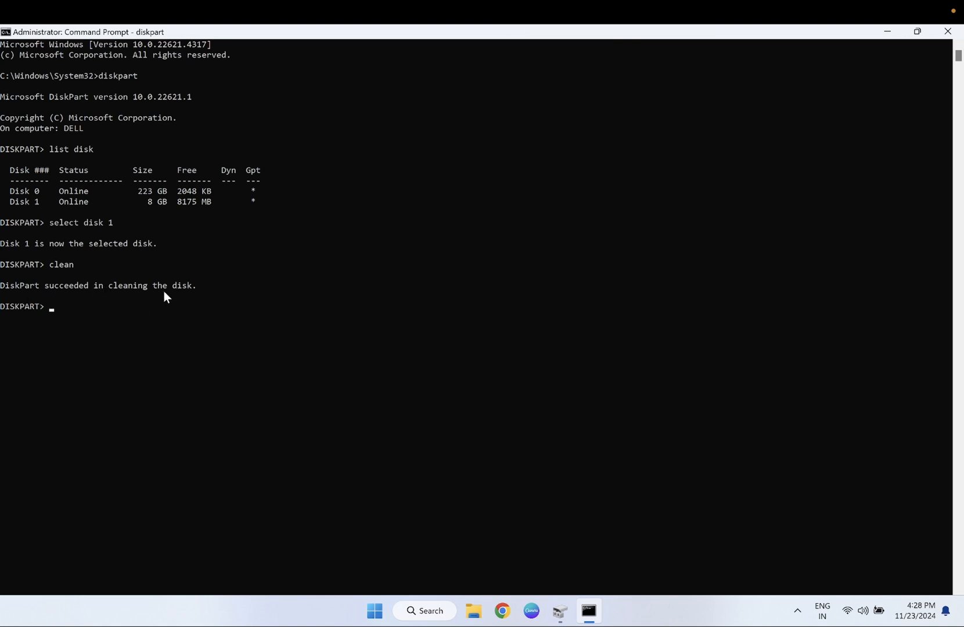
pyautogui.click(558, 615)
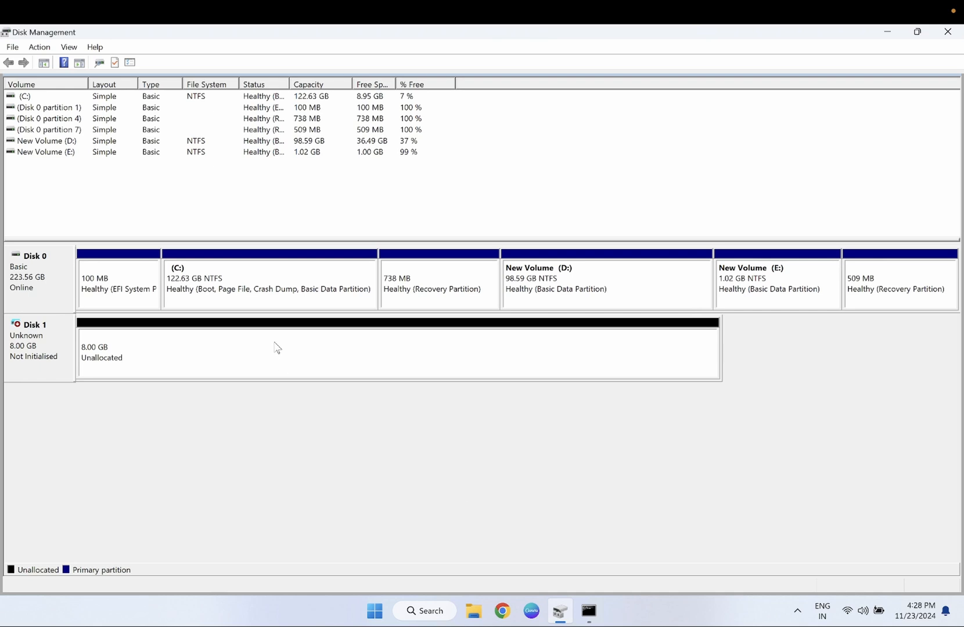
# Run convert gpt on Disk 1 in DiskPart, then try another convert command.
pyautogui.click(587, 611)
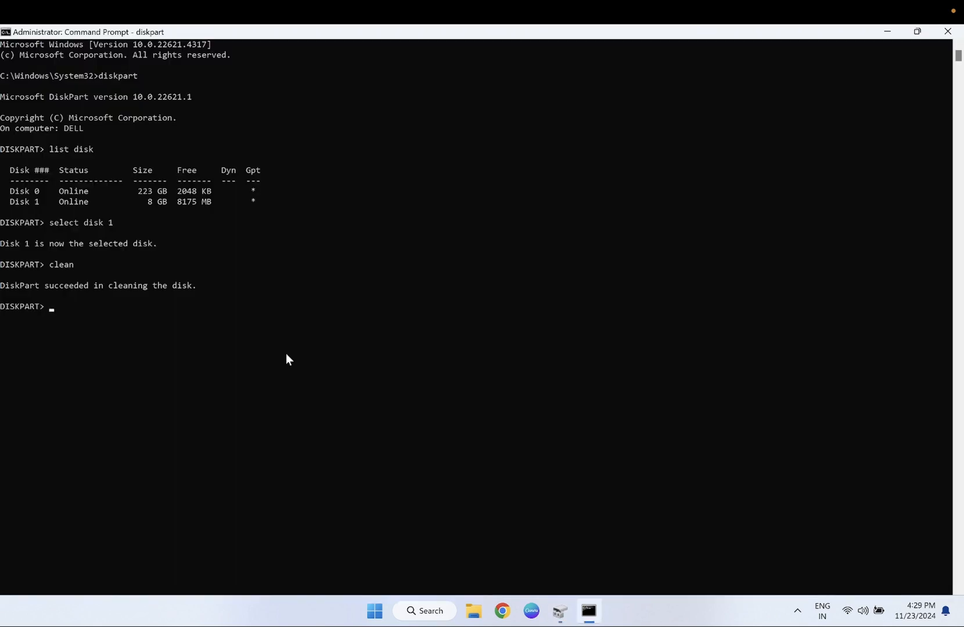
pyautogui.write('conv')
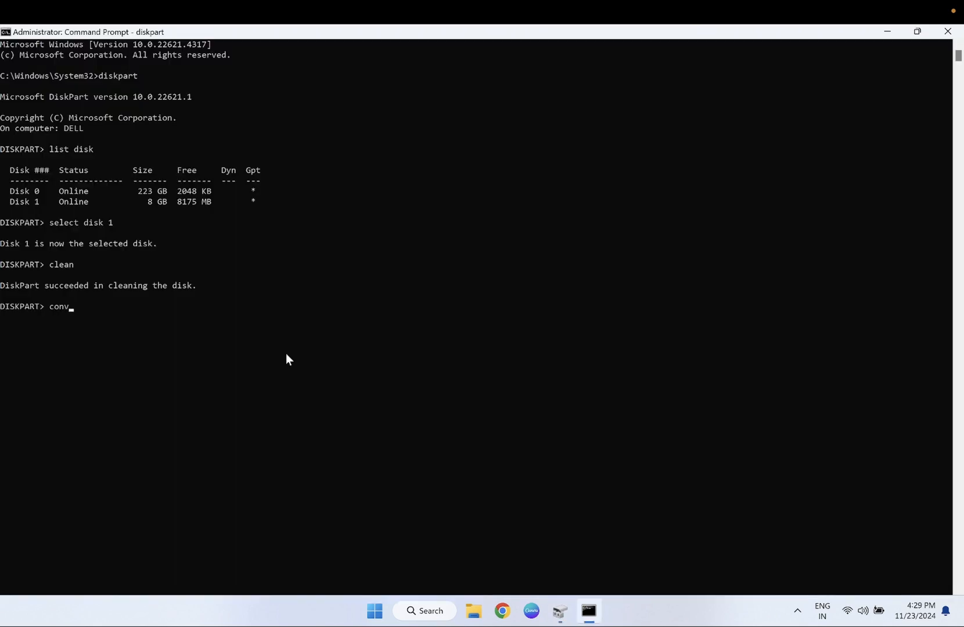
pyautogui.write('ert gp')
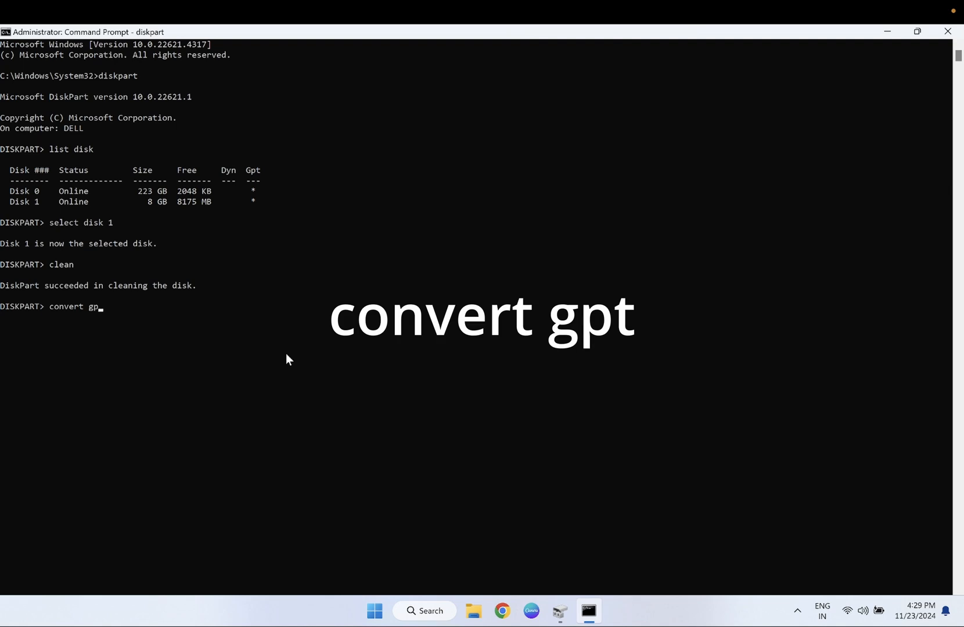
pyautogui.write('t')
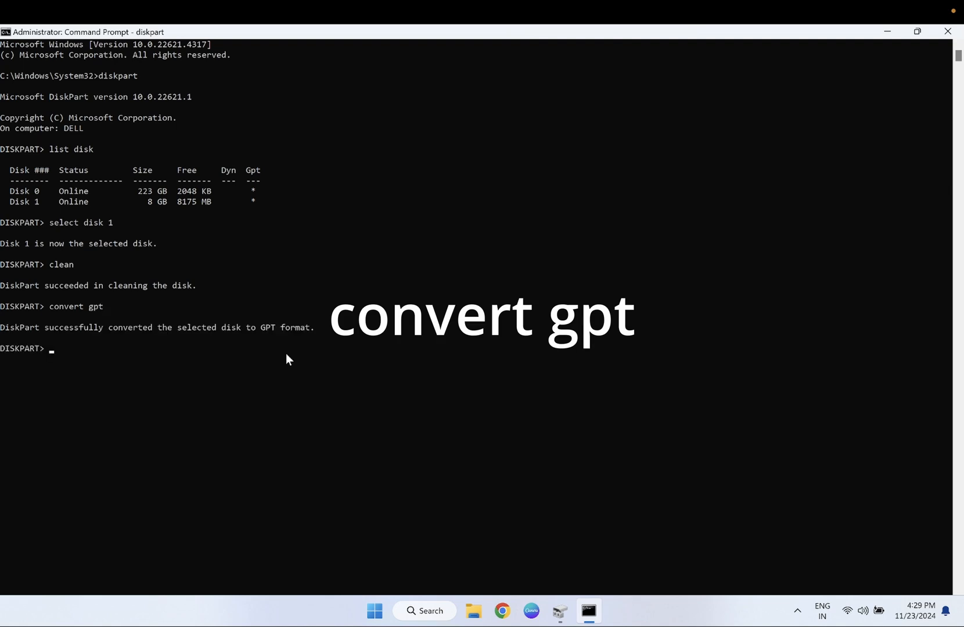
pyautogui.write('convert')
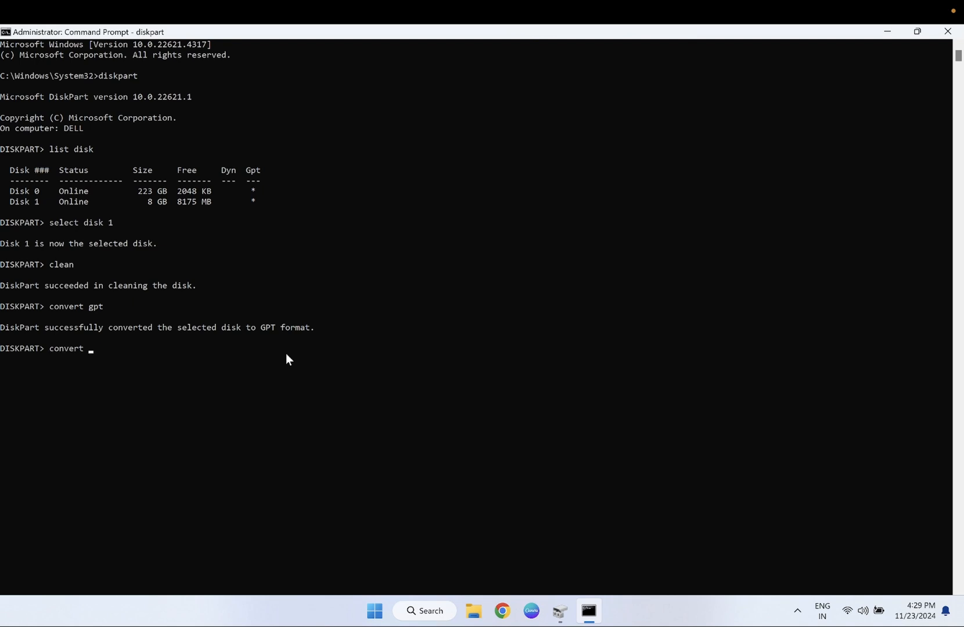
pyautogui.write('mbr')
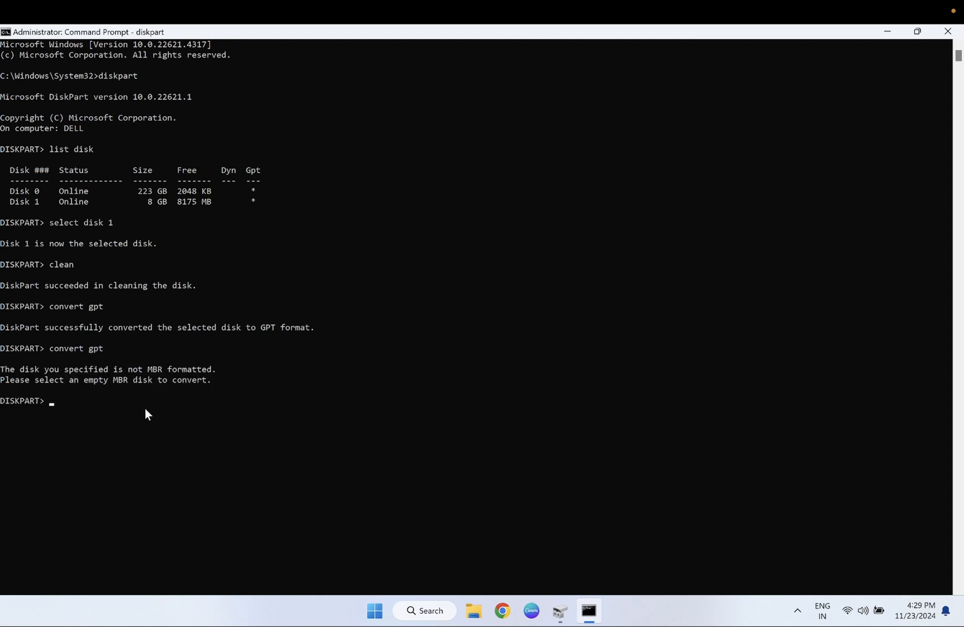
pyautogui.moveTo(40, 386)
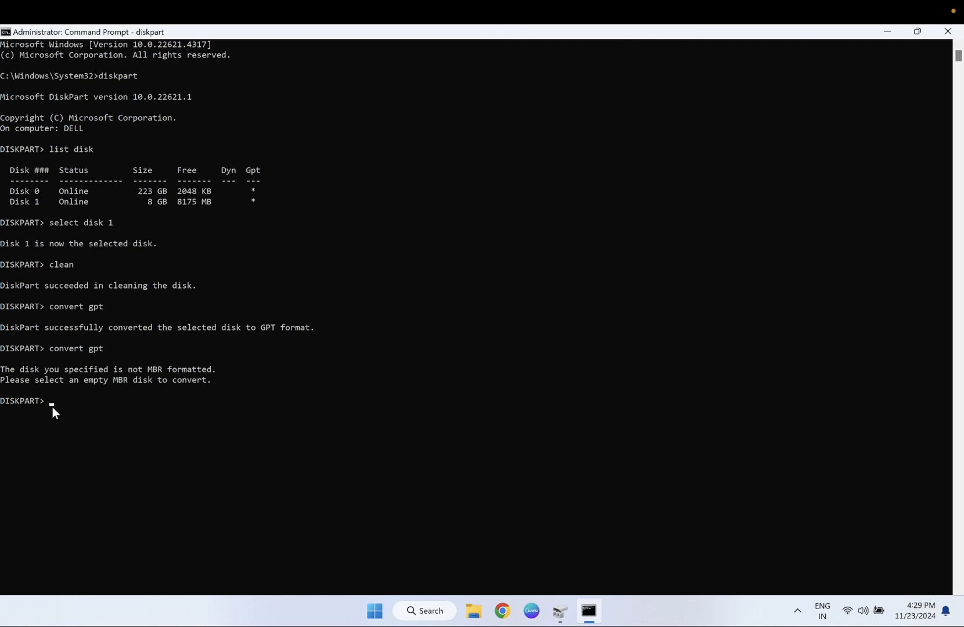
pyautogui.moveTo(76, 274)
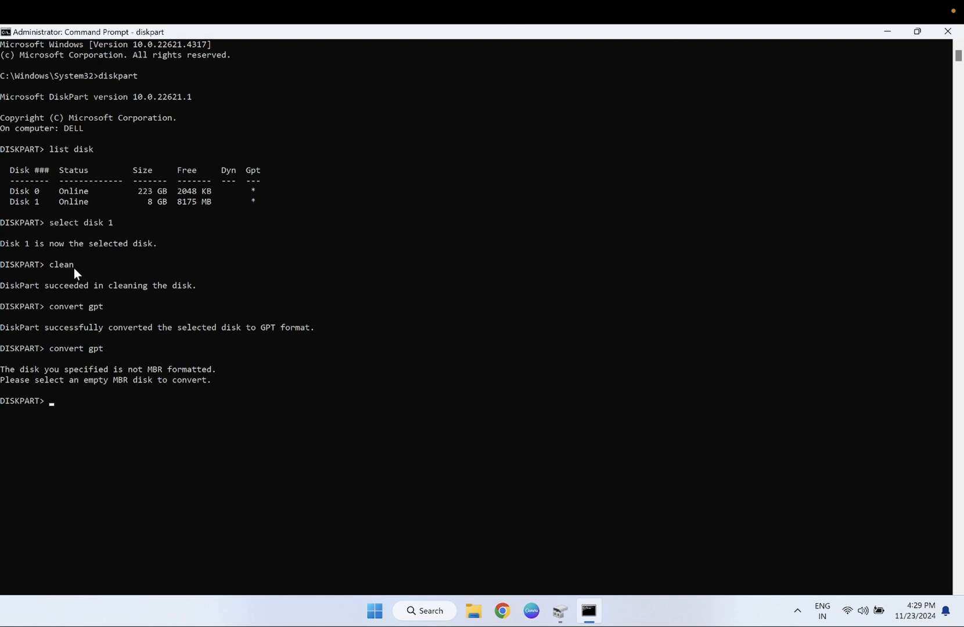
# Run 'create partition primary' in DiskPart to add a primary partition on Disk 1.
pyautogui.write('Ca')
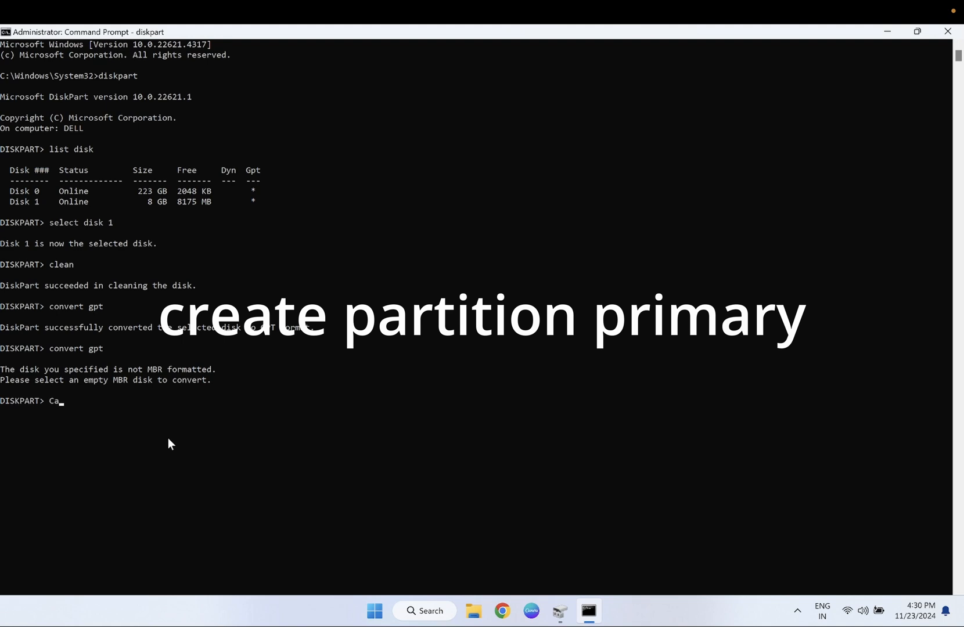
pyautogui.write('Create')
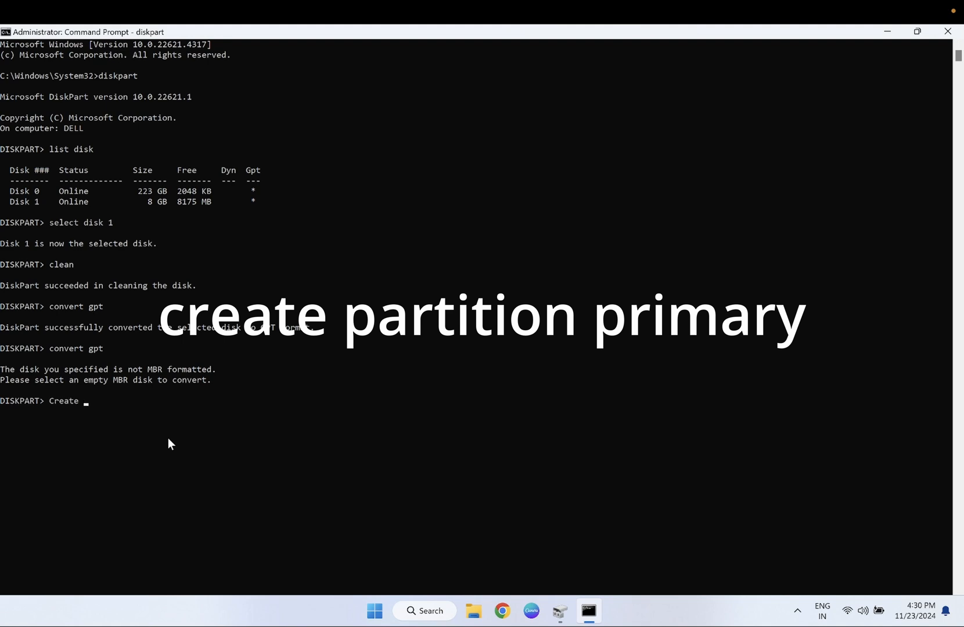
pyautogui.write('apr')
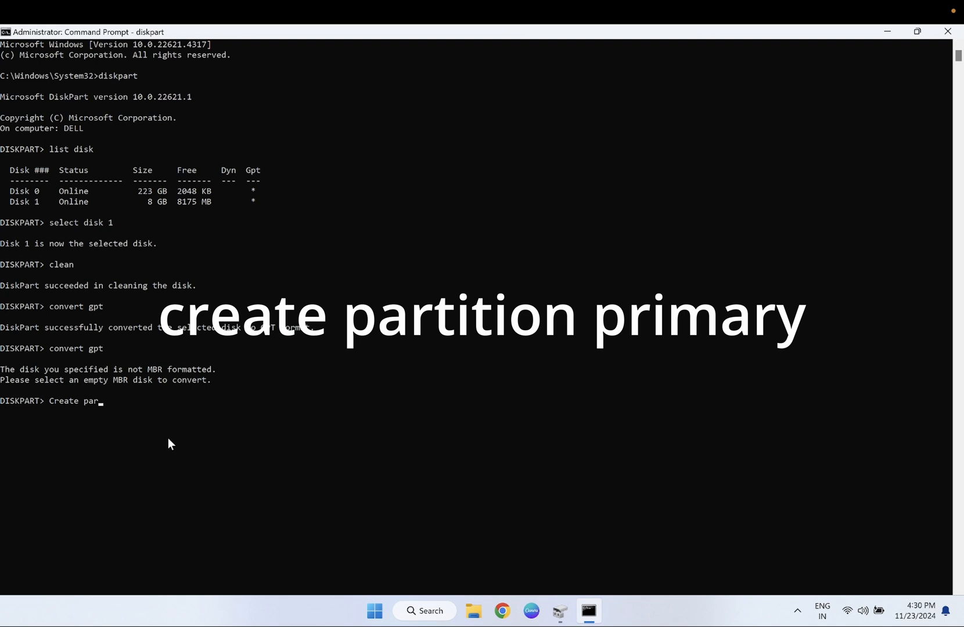
pyautogui.write('it')
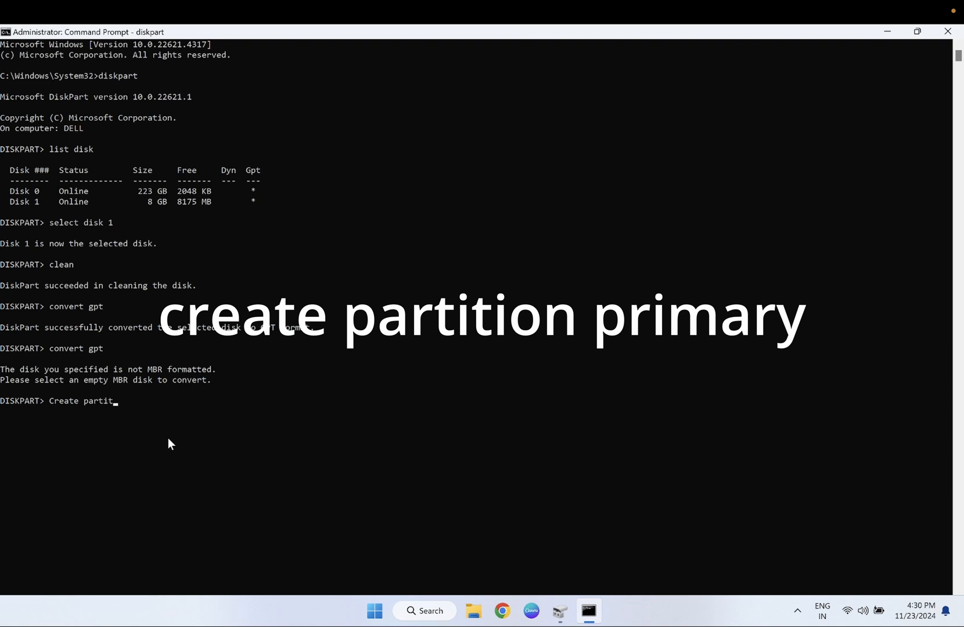
pyautogui.write('ion pri')
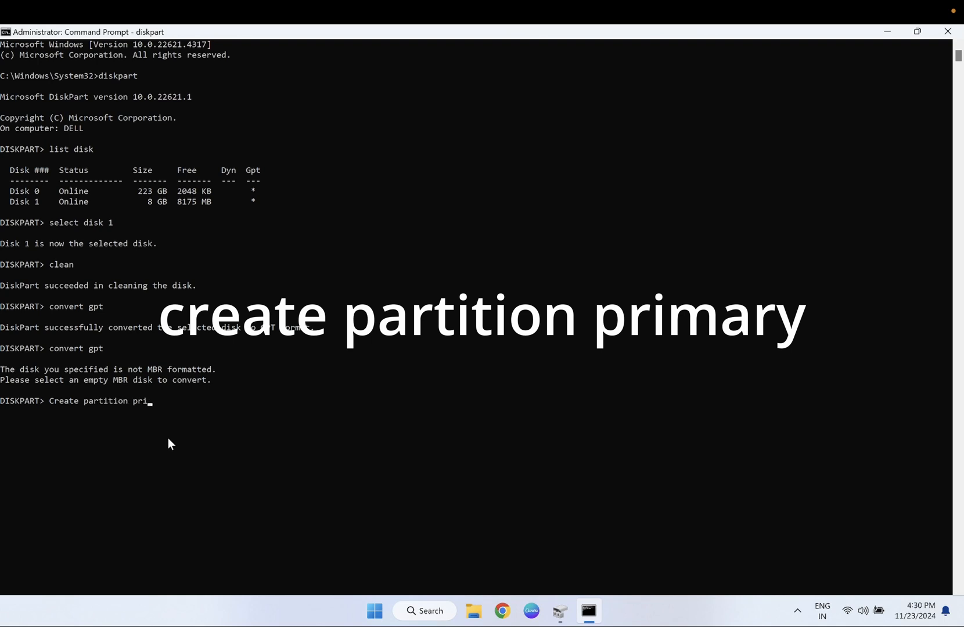
pyautogui.write('mary')
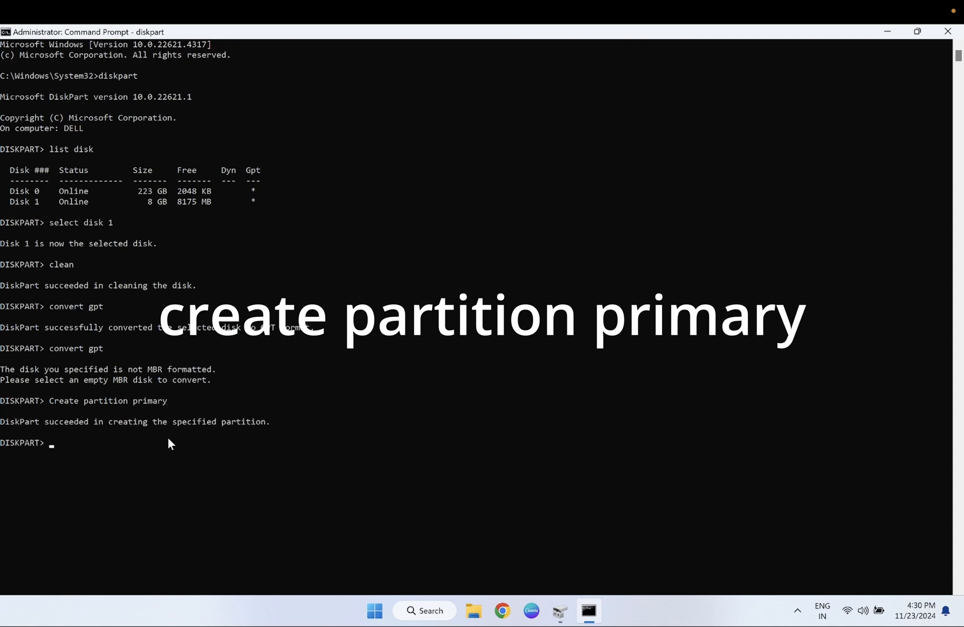
pyautogui.moveTo(123, 437)
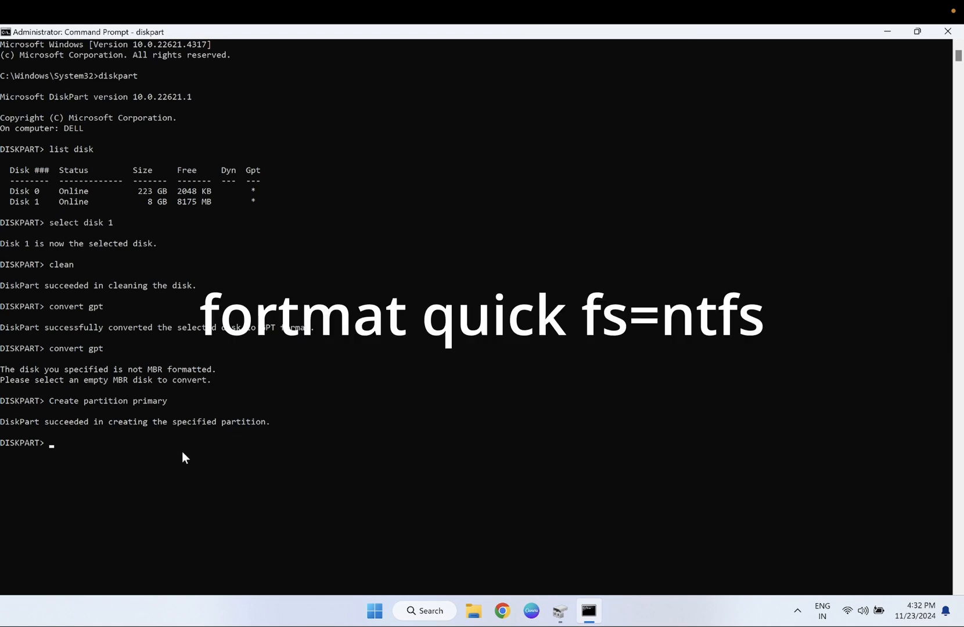
# Quick-format the new partition as NTFS, correcting the mistyped nf= argument to fs=ntfs.
pyautogui.write('format quic')
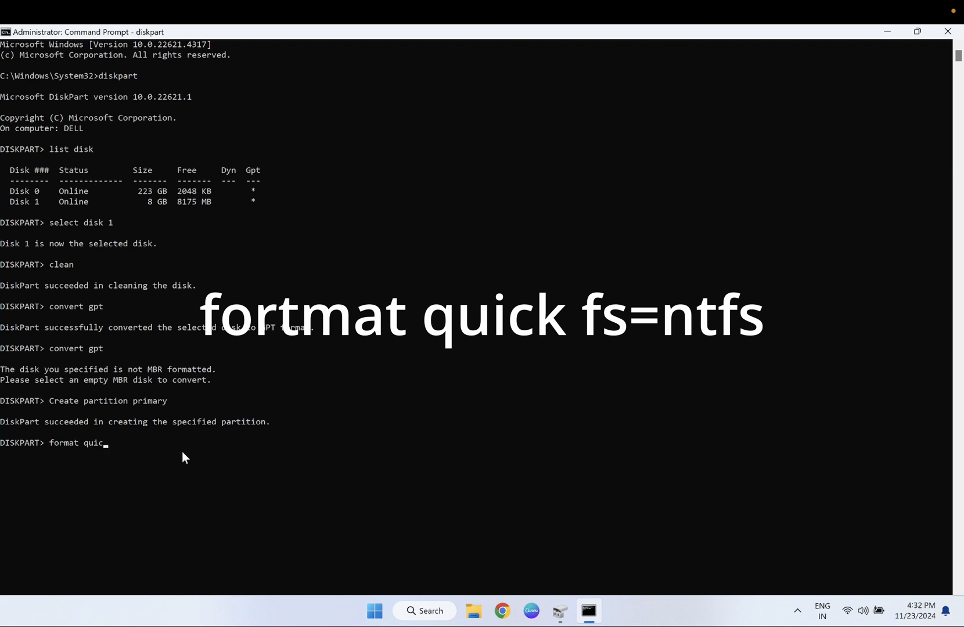
pyautogui.write('k')
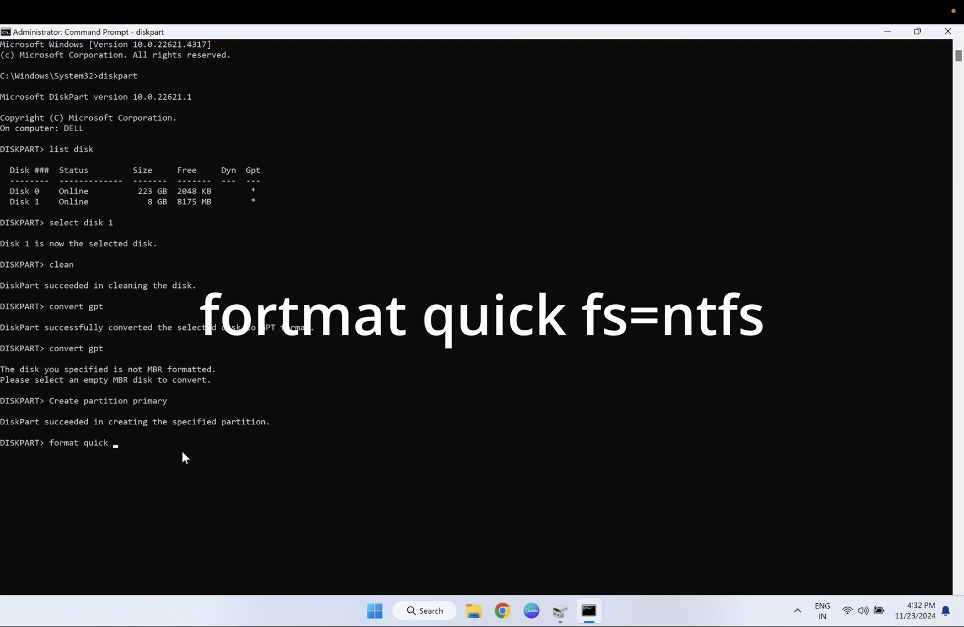
pyautogui.write('nf')
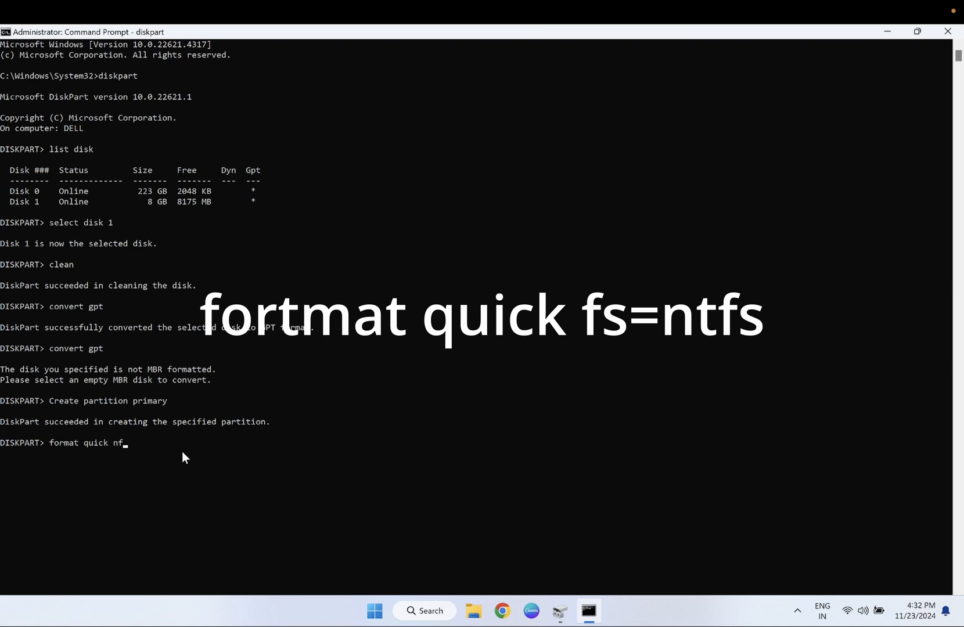
pyautogui.write('=')
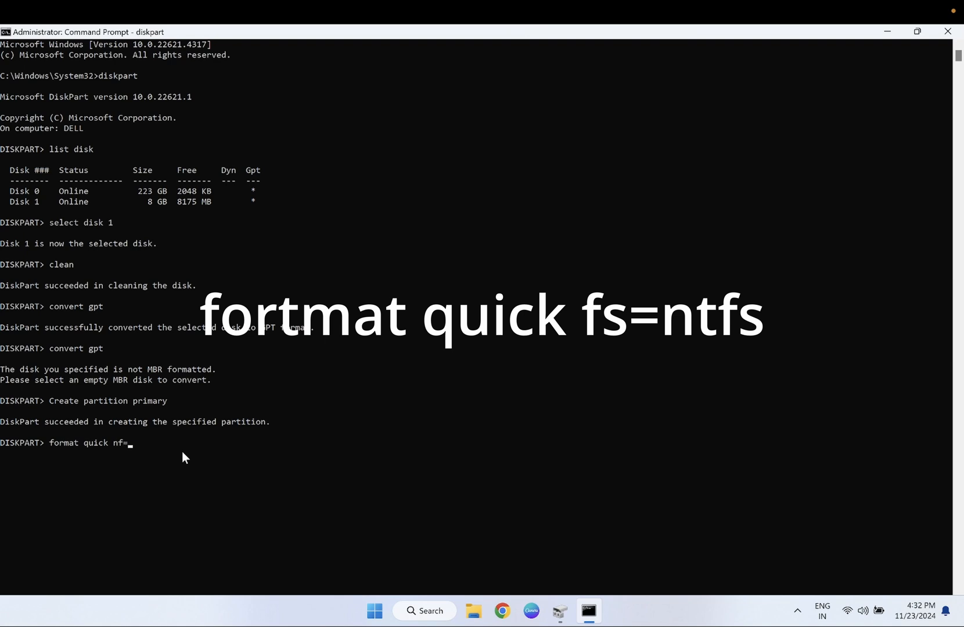
pyautogui.write('ntfs')
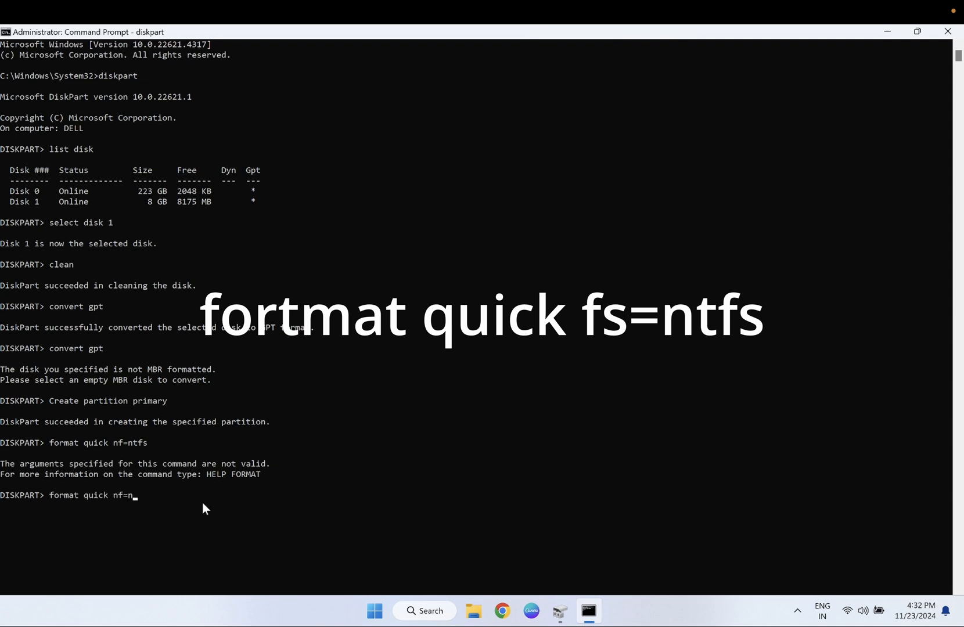
pyautogui.press('BackSpace')
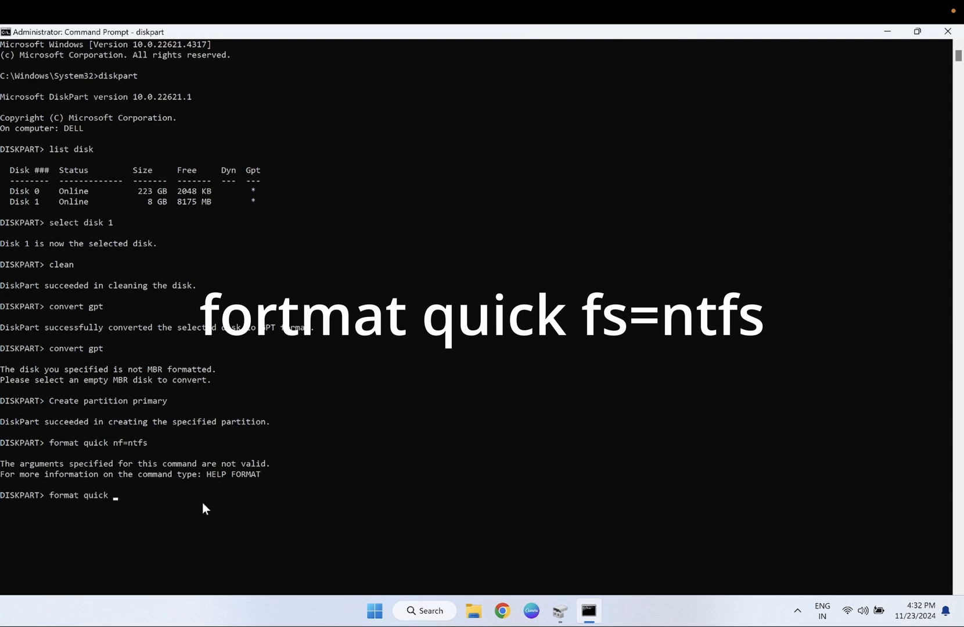
pyautogui.write('fs')
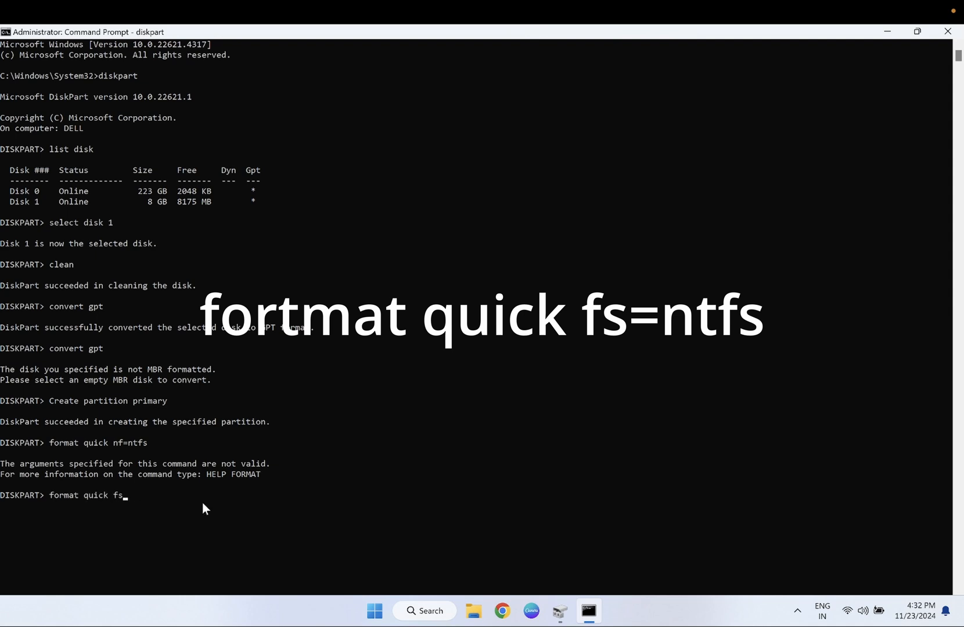
pyautogui.write('=ntf')
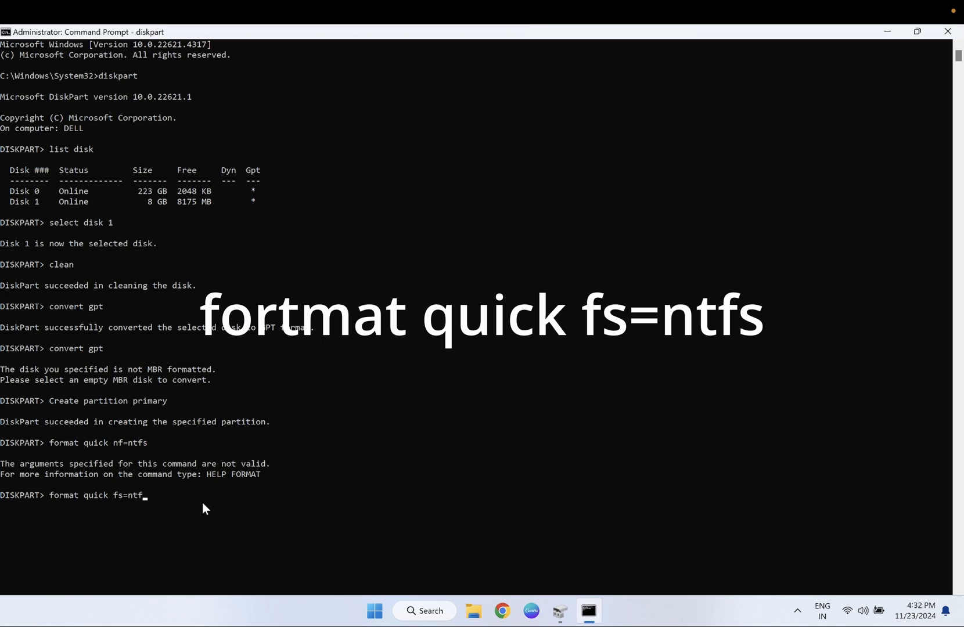
pyautogui.write('s')
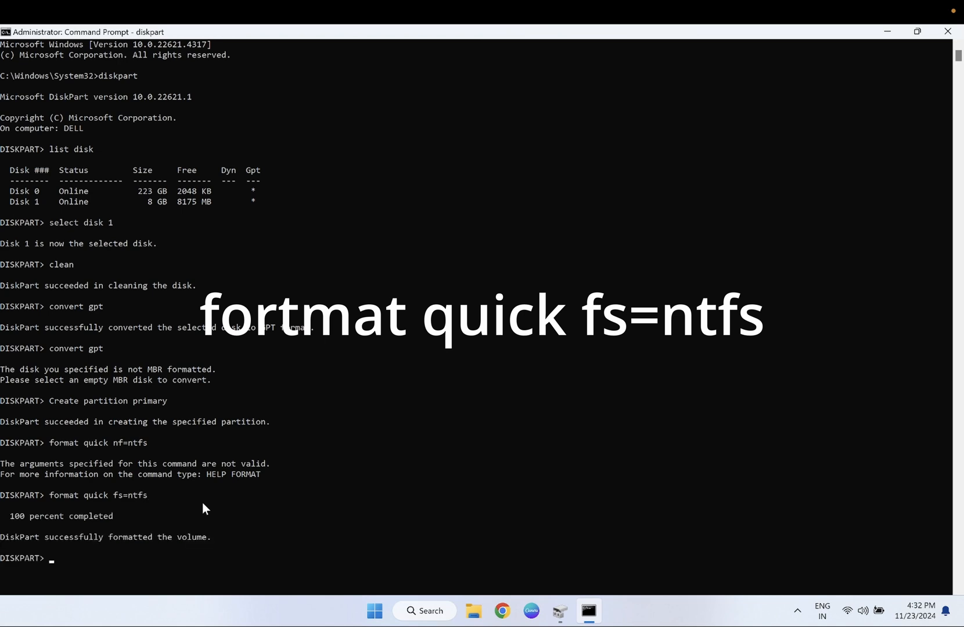
# Assign a drive letter to the volume and bring up File Explorer to check.
pyautogui.scroll(-3)
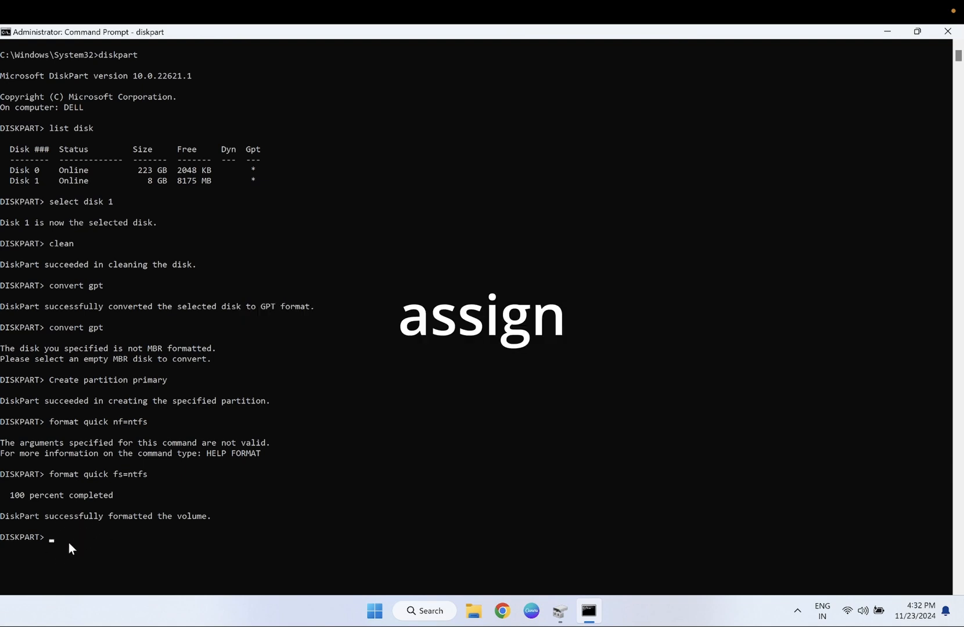
pyautogui.write('assign')
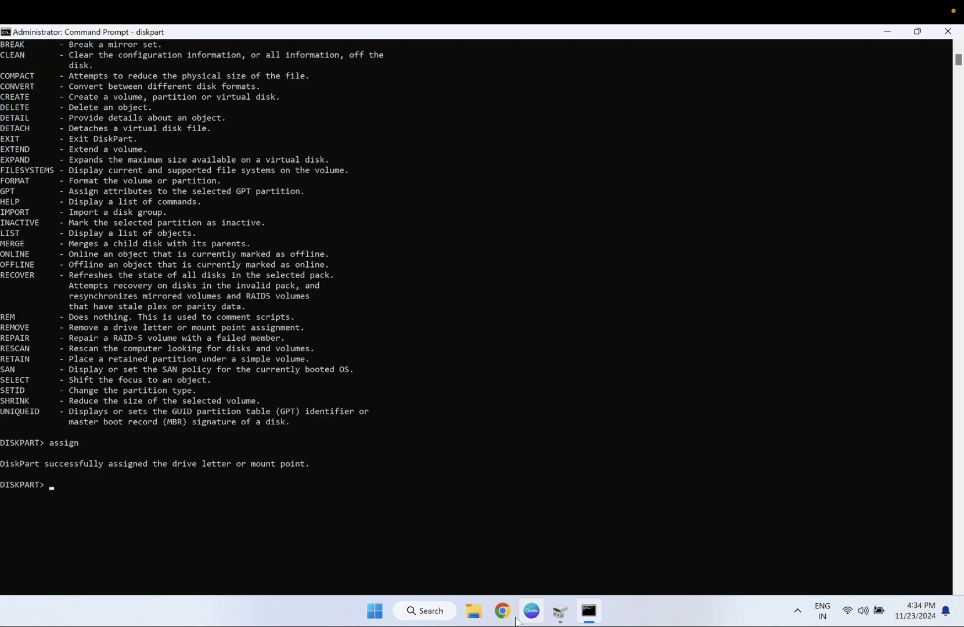
pyautogui.click(472, 611)
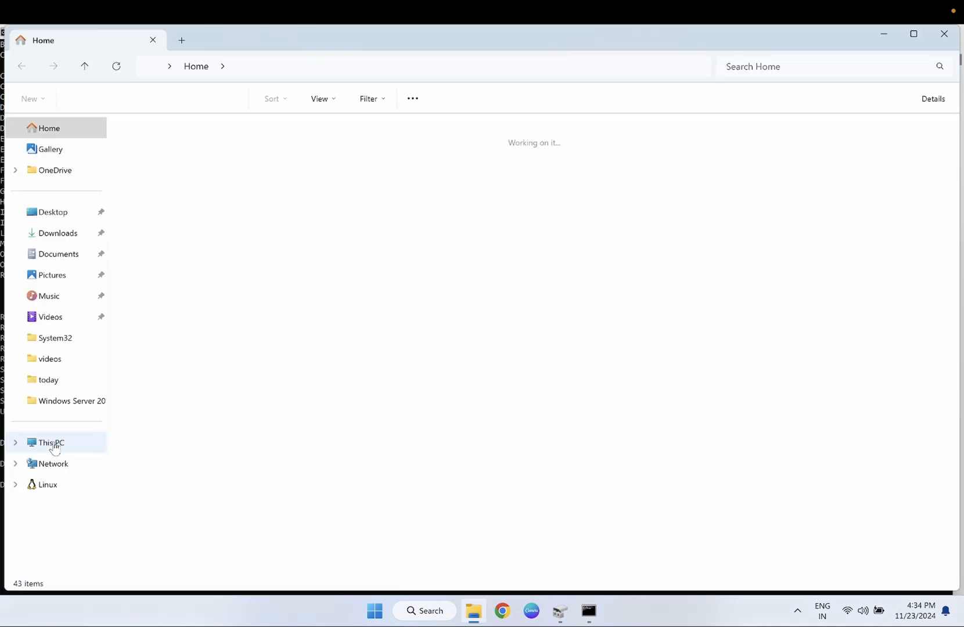
# Open Local Disk (F:) from This PC, confirm it is empty, and return.
pyautogui.click(51, 442)
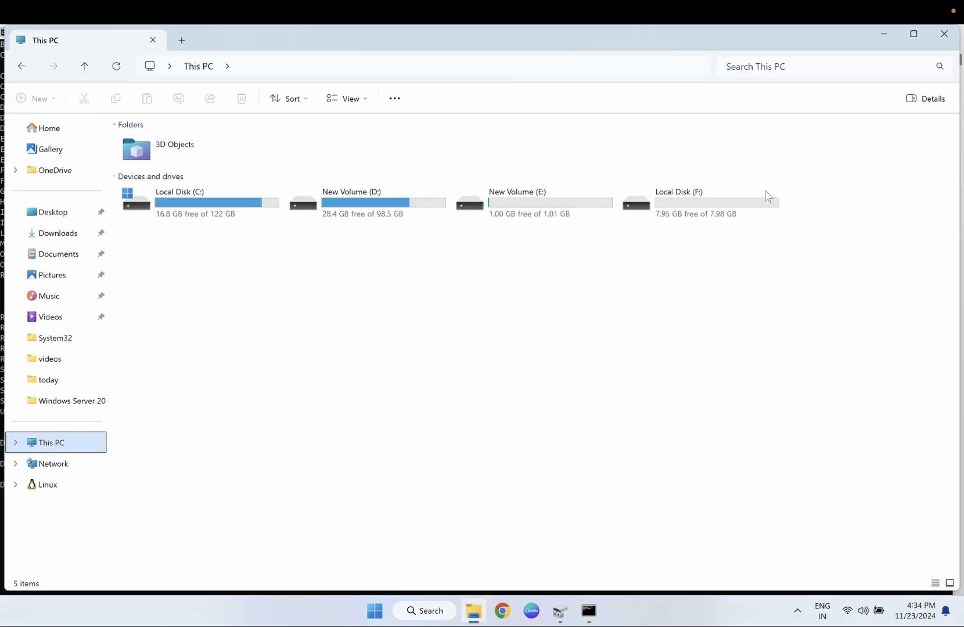
pyautogui.doubleClick(678, 191)
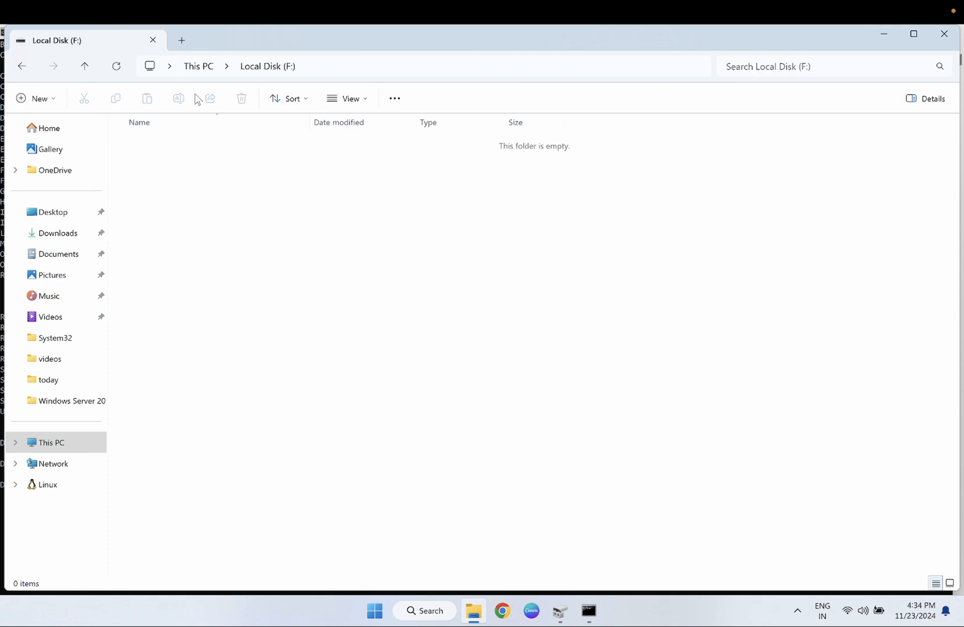
pyautogui.click(197, 66)
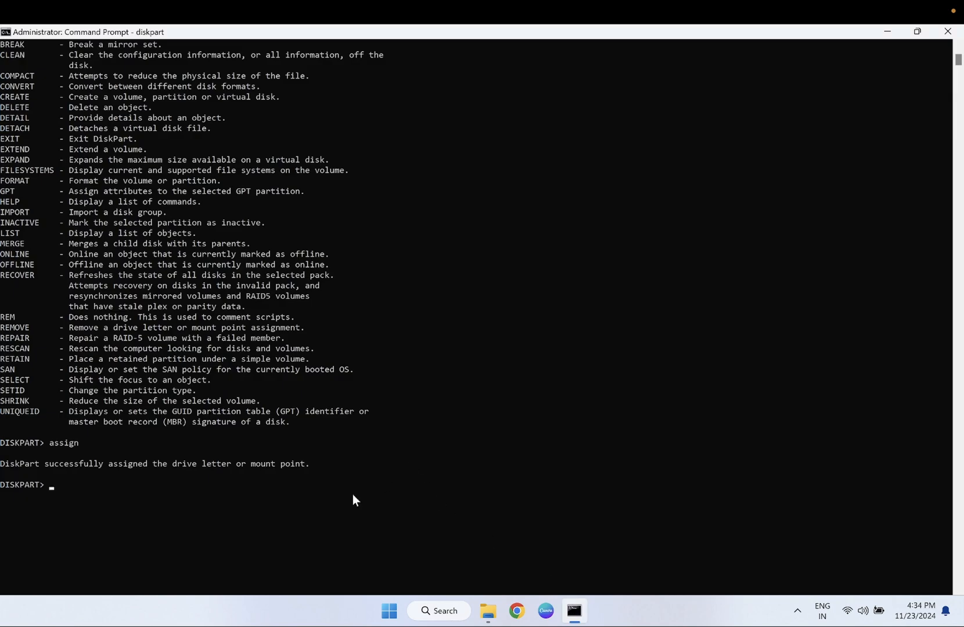
# Exit DiskPart, clear the screen, and enter chkdsk /f /r for drive F:.
pyautogui.write('exit')
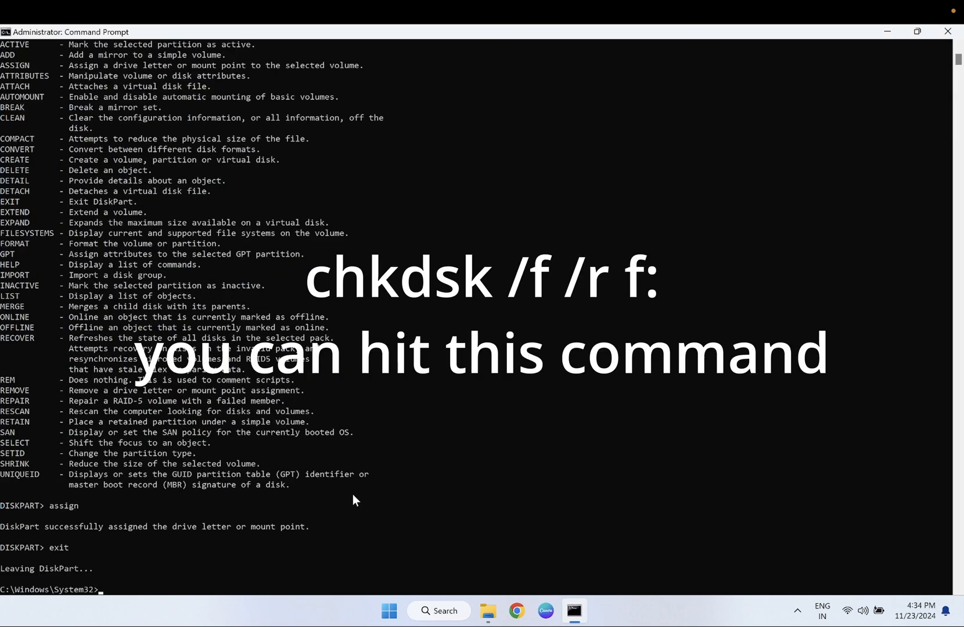
pyautogui.write('clw')
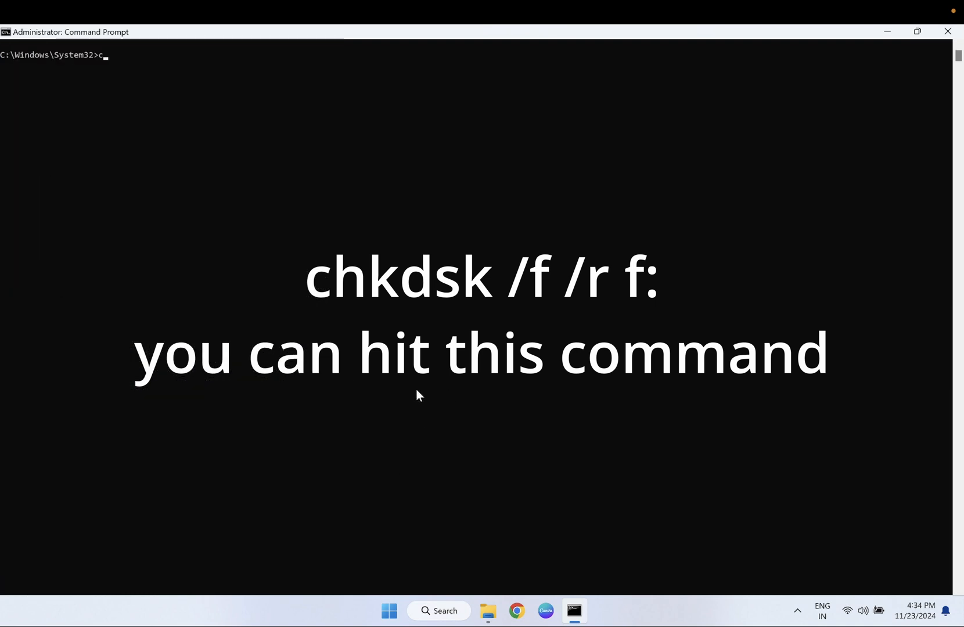
pyautogui.write('hkdsk /f')
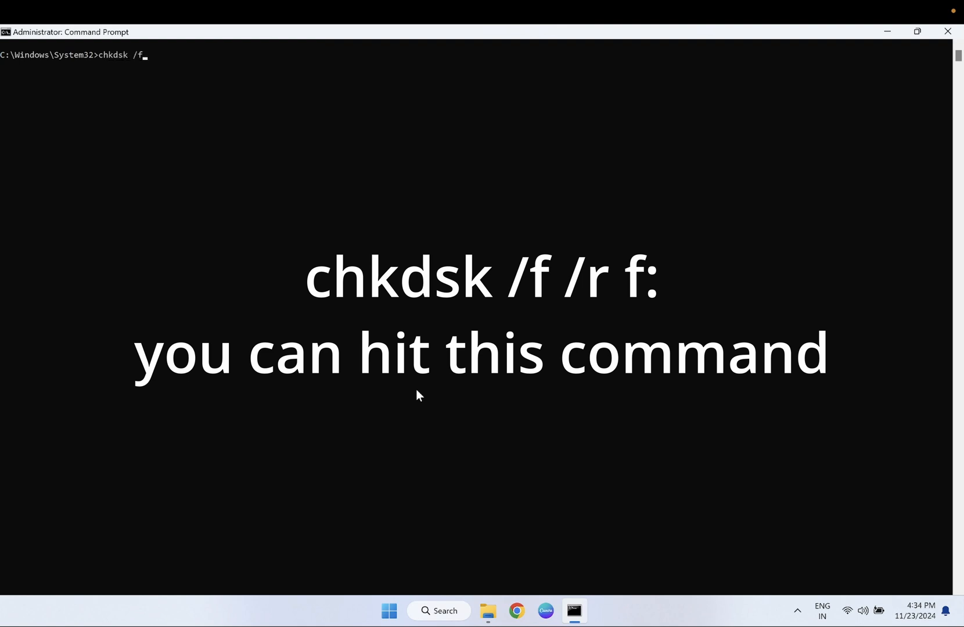
pyautogui.write('/r')
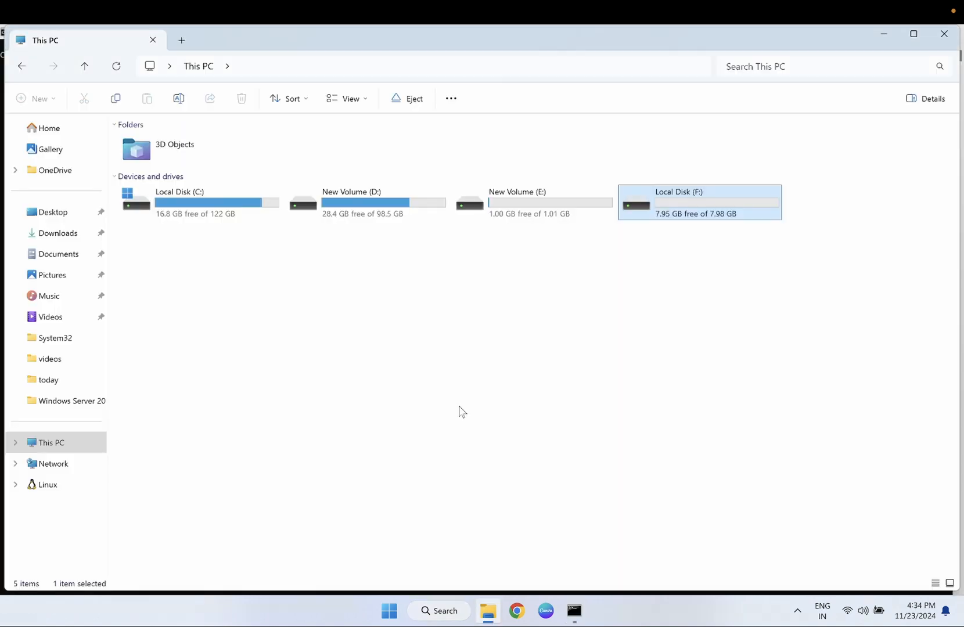
pyautogui.moveTo(693, 198)
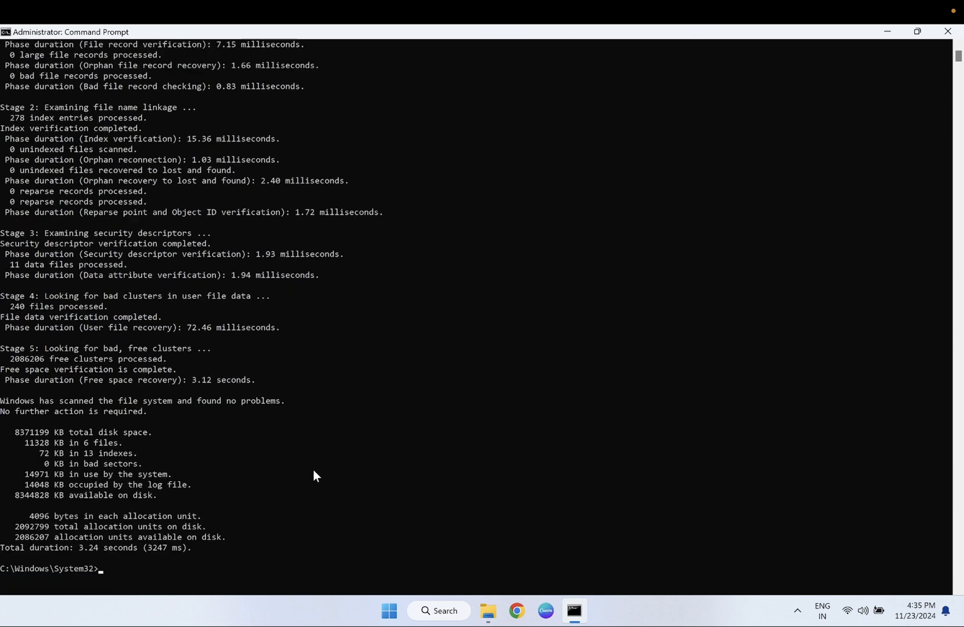
pyautogui.moveTo(416, 575)
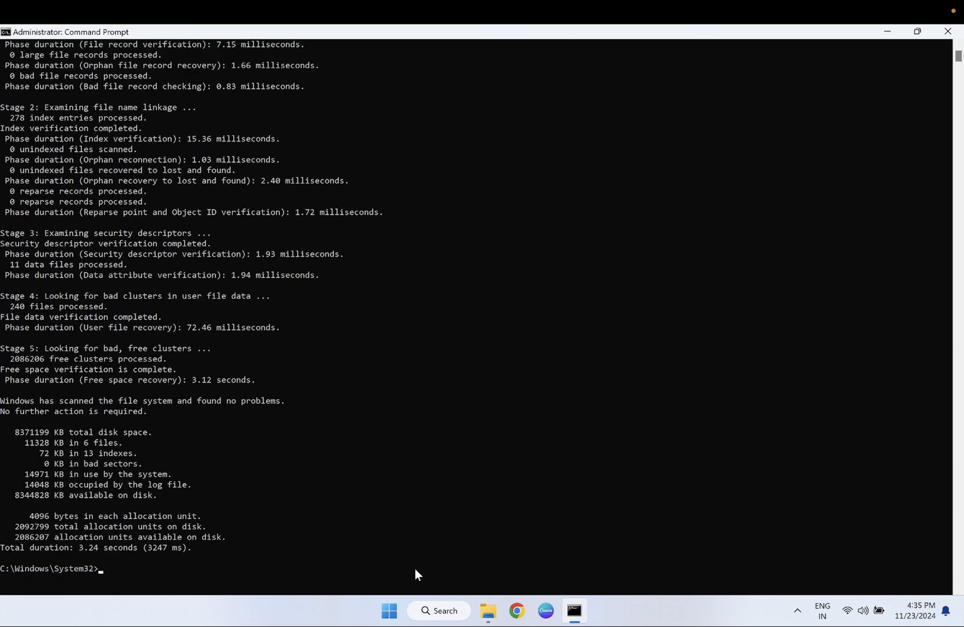
pyautogui.moveTo(889, 44)
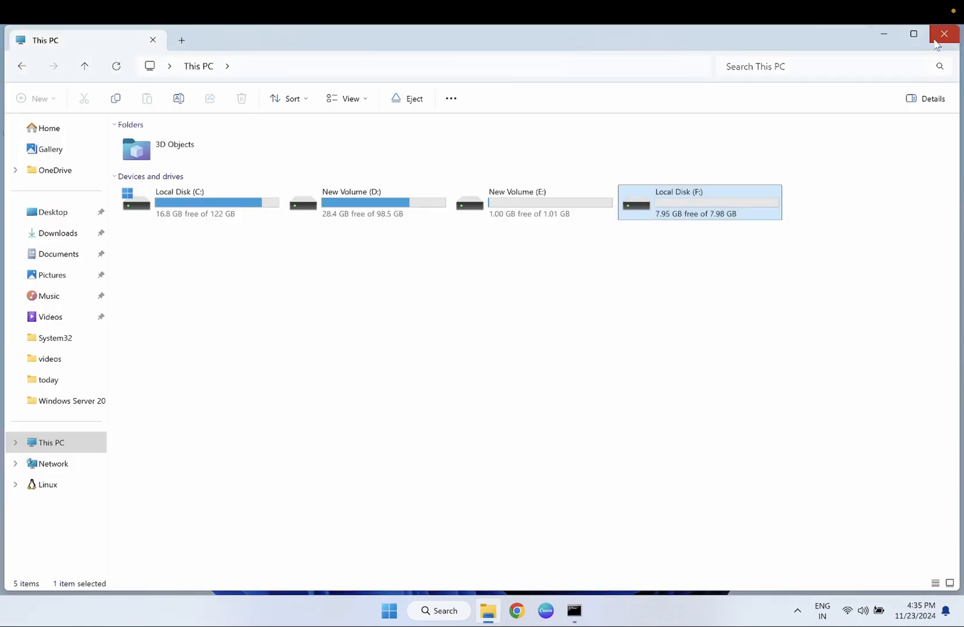
# Close the File Explorer This PC window.
pyautogui.click(944, 33)
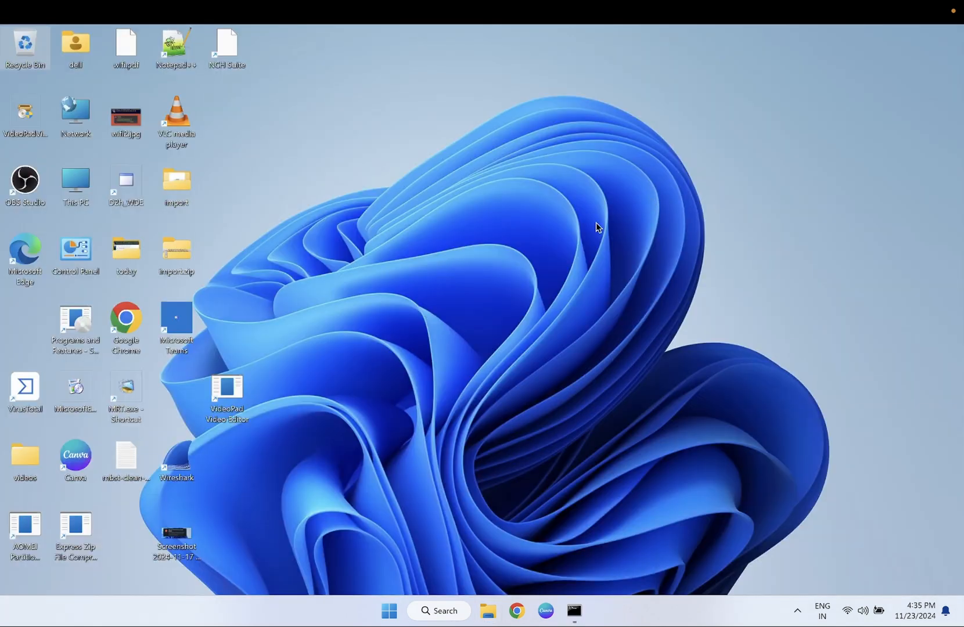
pyautogui.moveTo(497, 121)
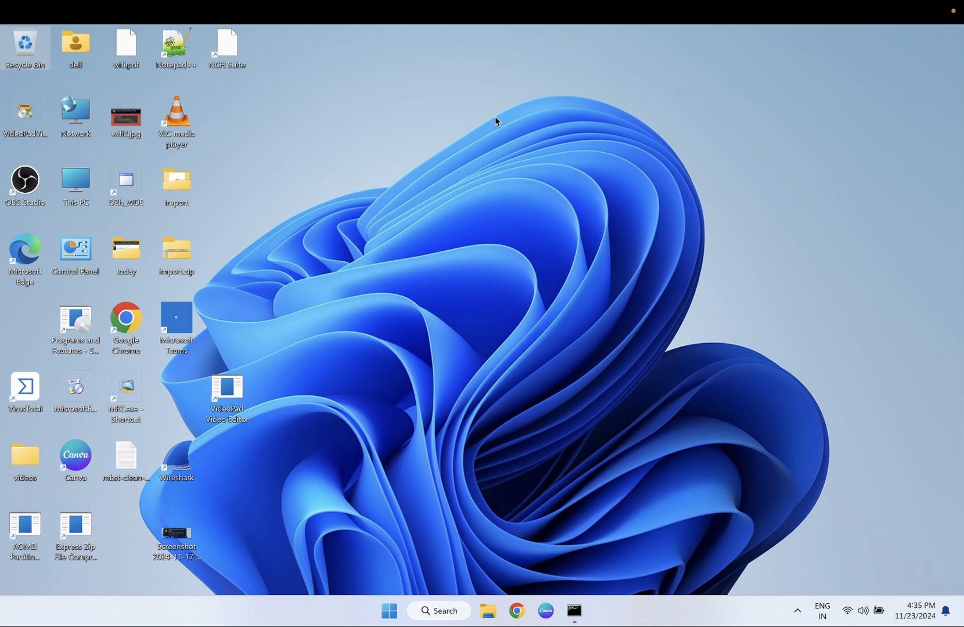
pyautogui.moveTo(515, 226)
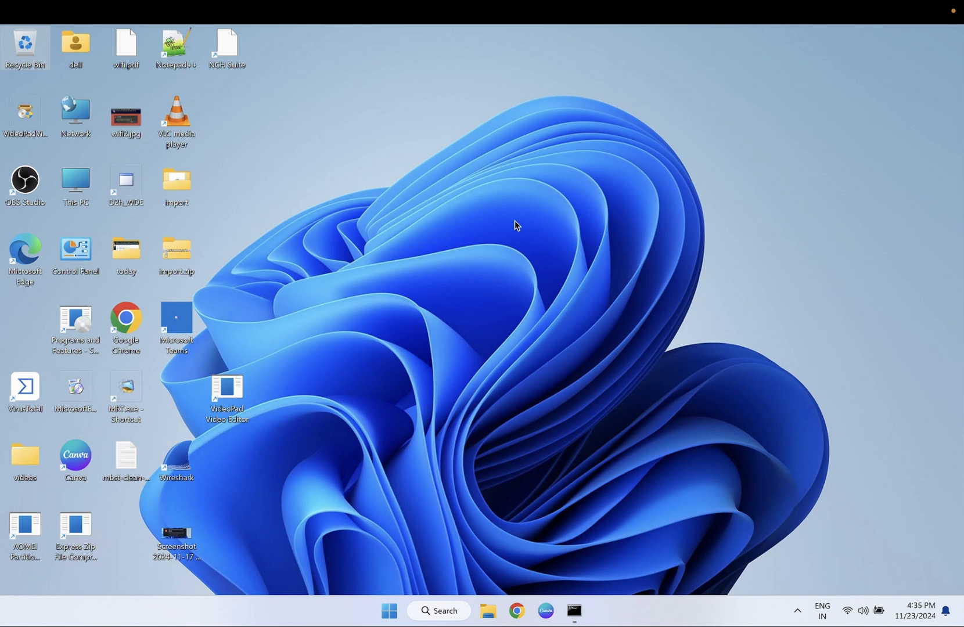